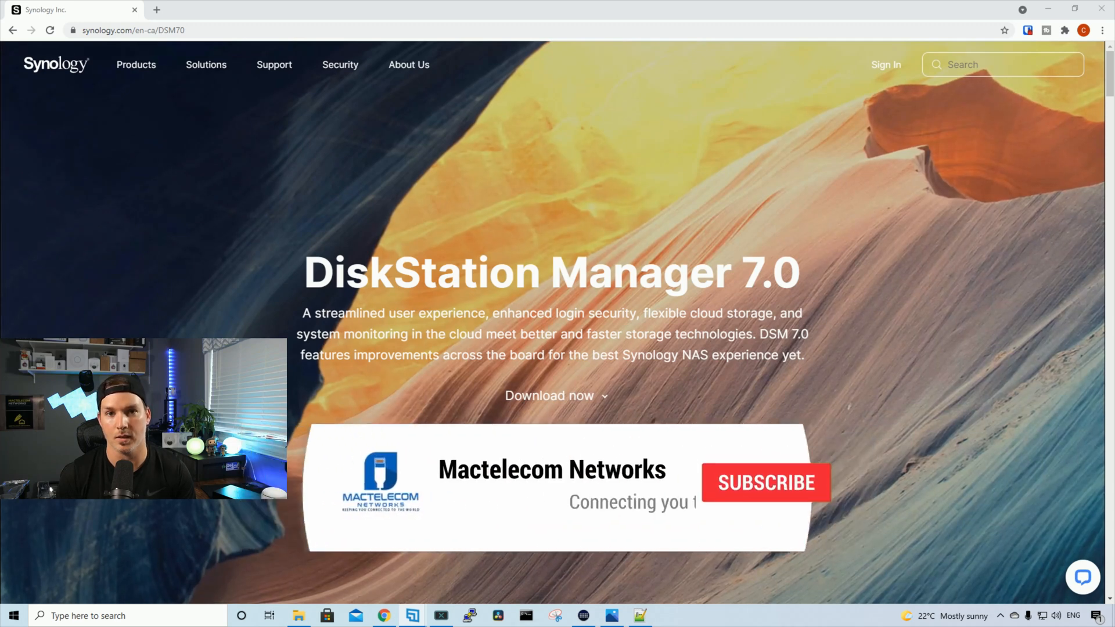
- Open the DSM release notes in a new tab beside the DSM 7.0 page
left_click(766, 482)
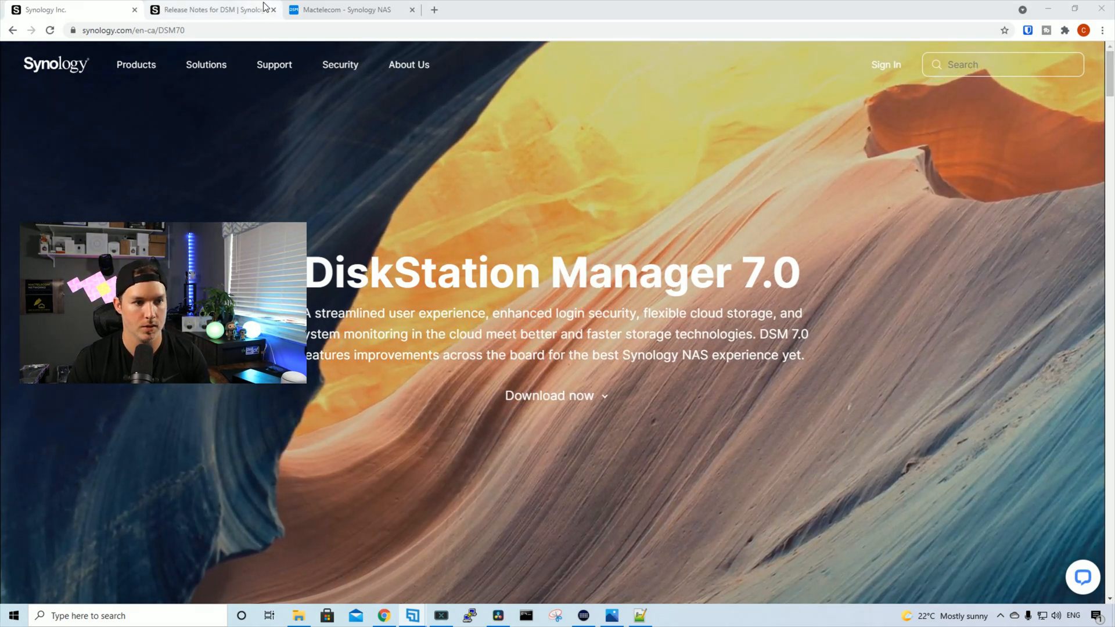
left_click(214, 9)
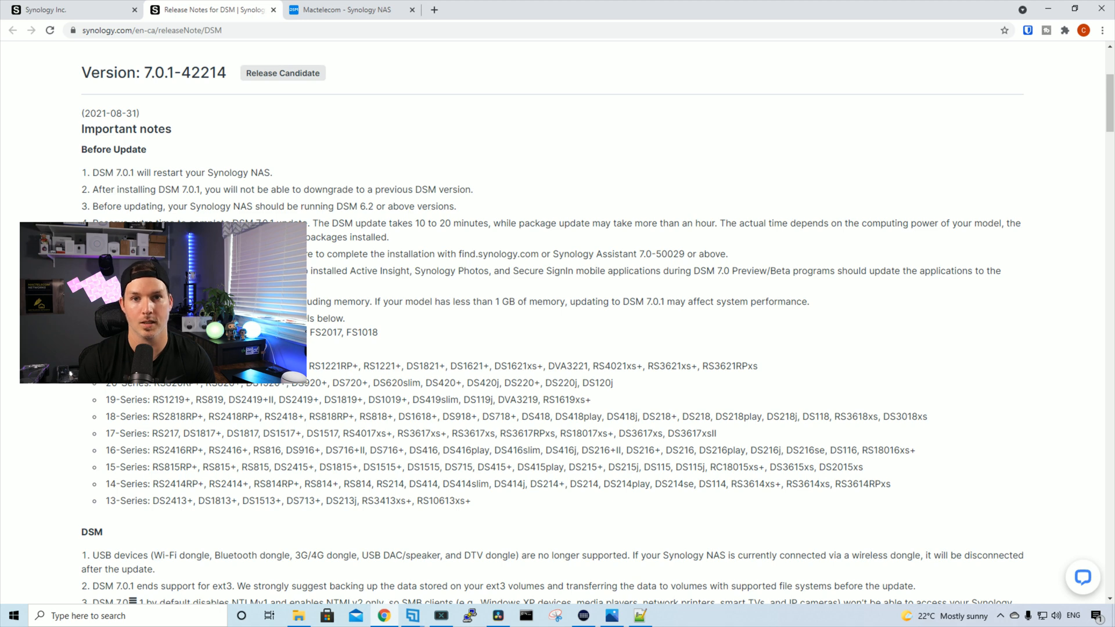
scroll("down", 3)
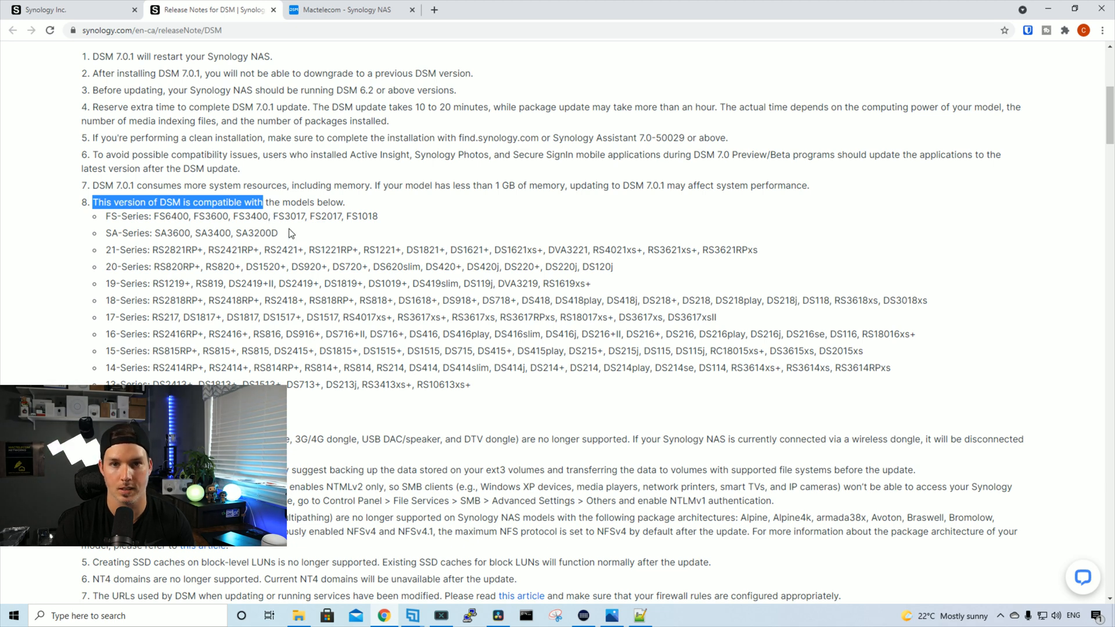
mouse_move(383, 280)
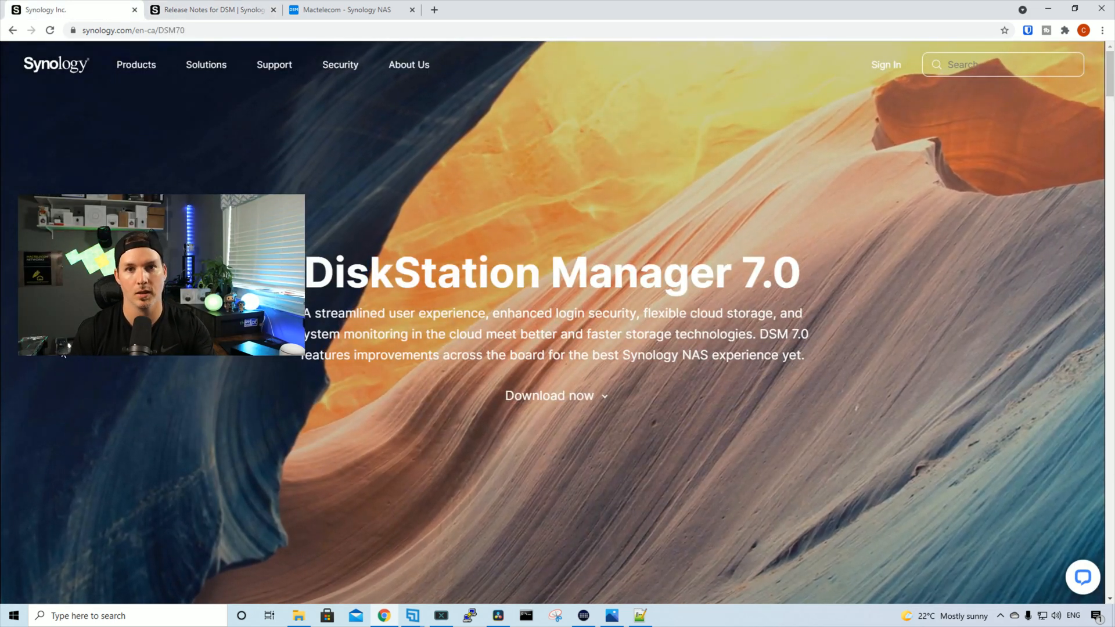
mouse_move(565, 400)
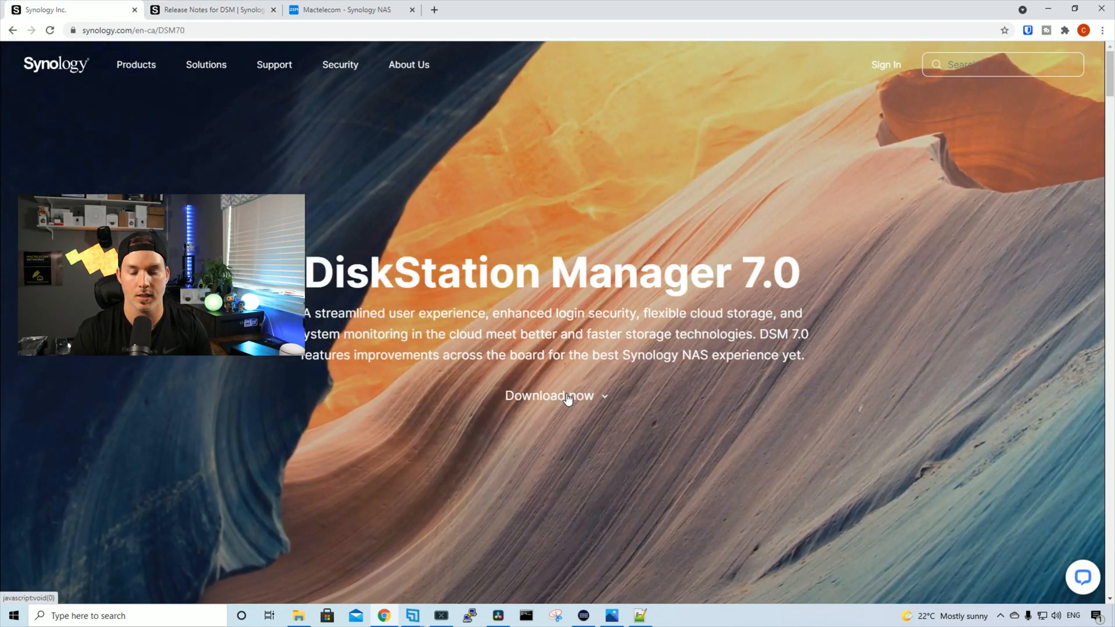
- In the Download Center, choose the NAS category and the DS1621xs+ model
scroll("down", 3)
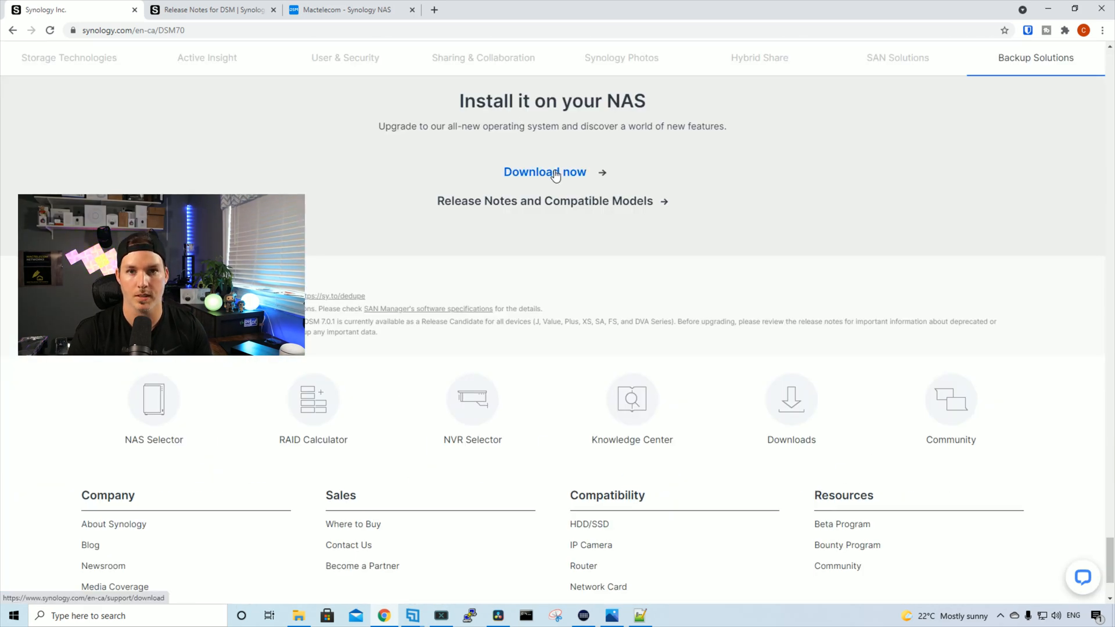
left_click(545, 172)
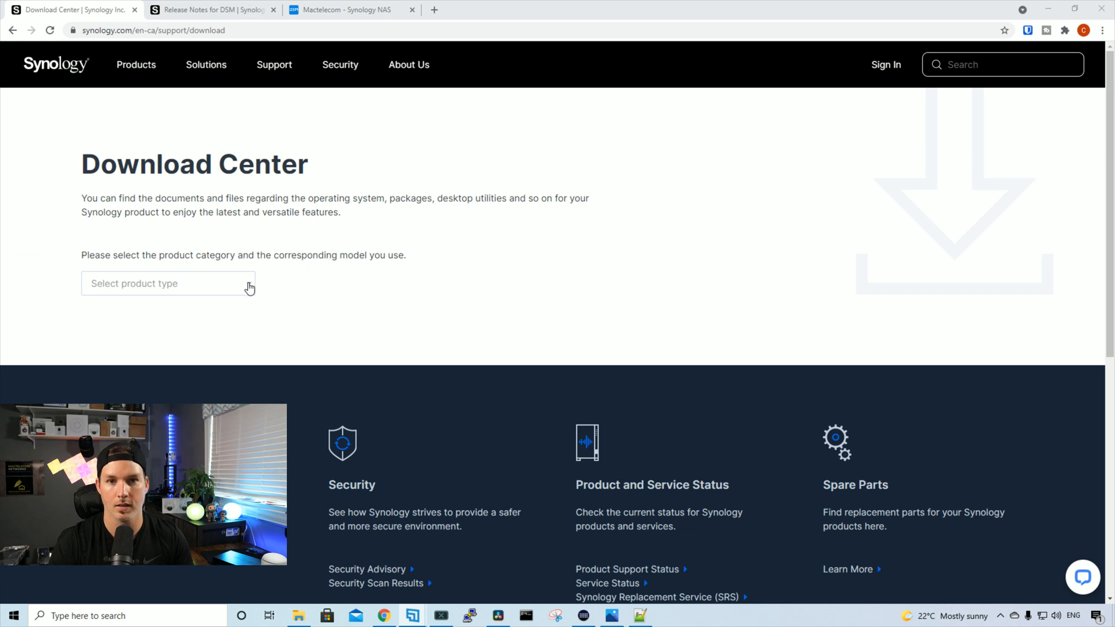
left_click(169, 284)
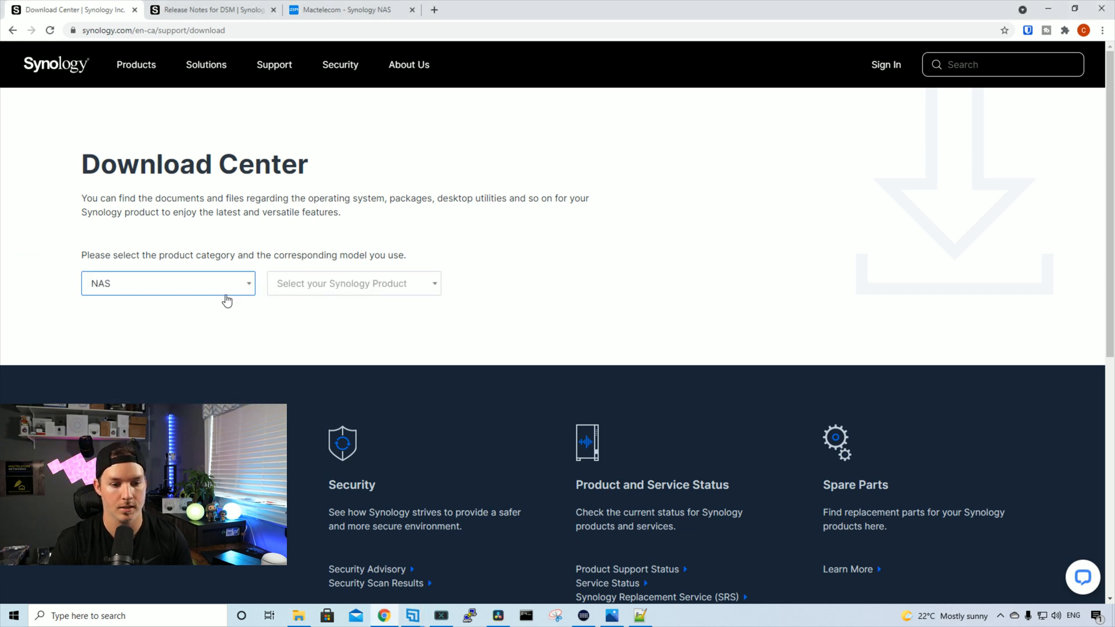
left_click(353, 284)
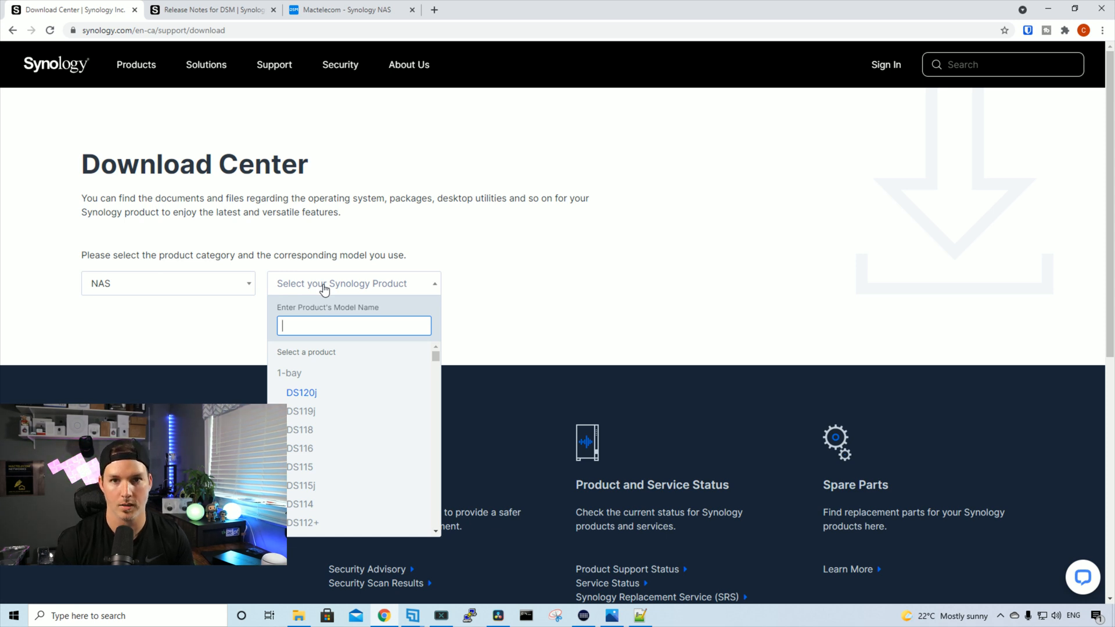
type("ds162")
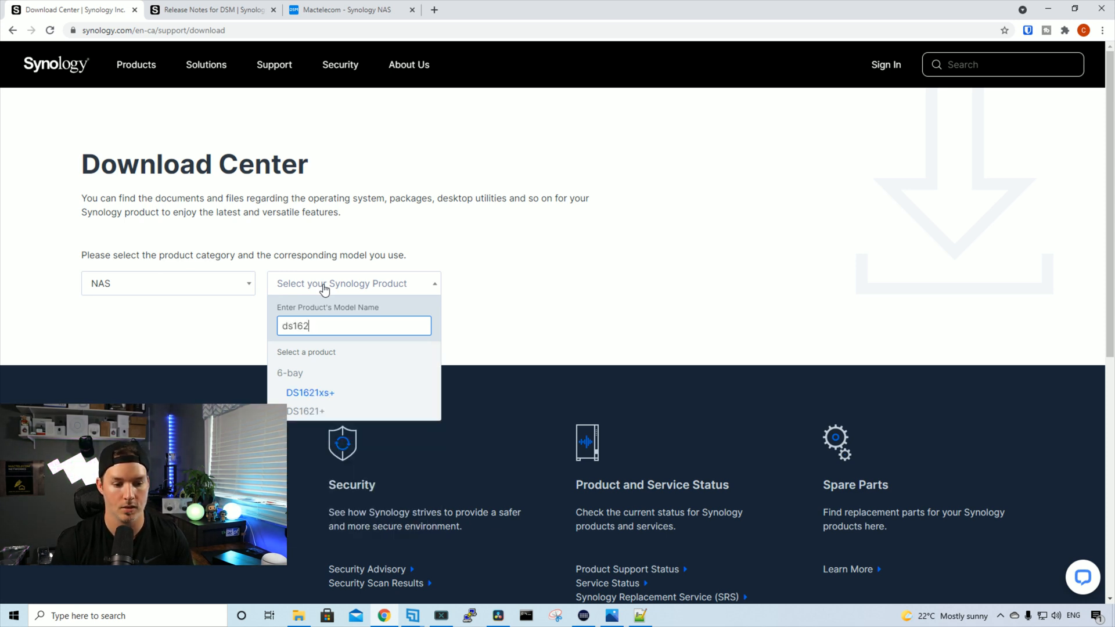
left_click(312, 393)
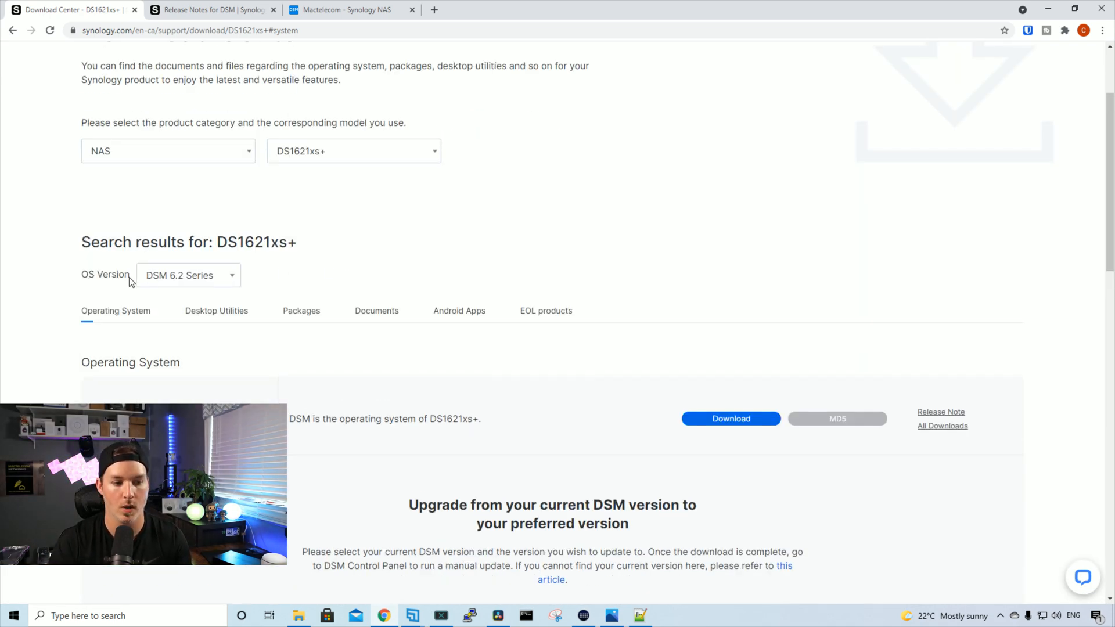
mouse_move(203, 284)
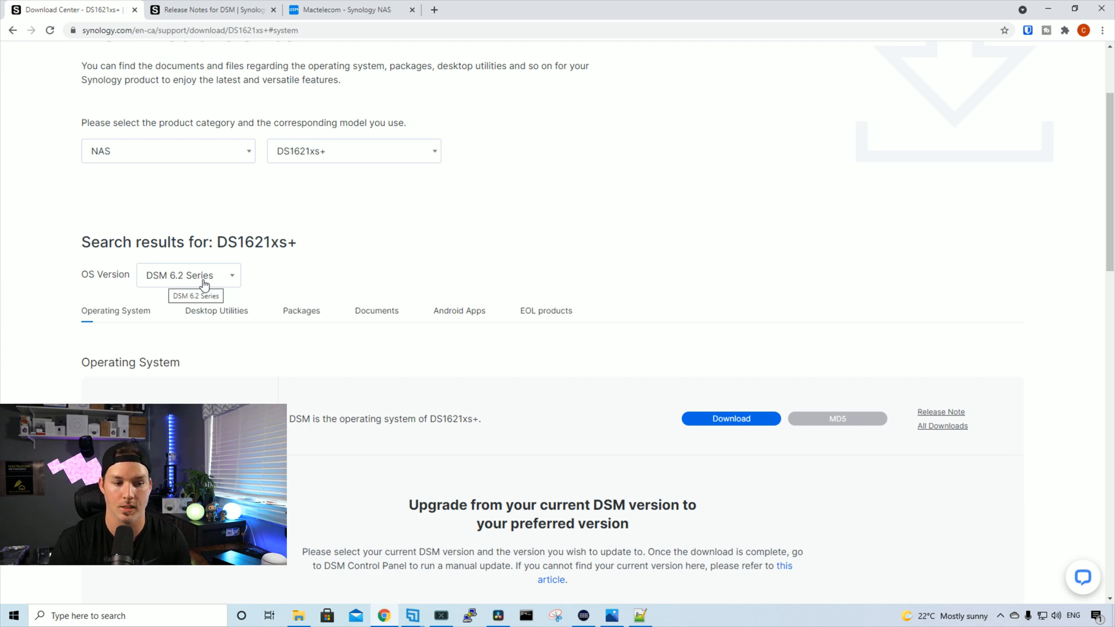
- Set the OS version to the DSM 7.0 Series
left_click(188, 275)
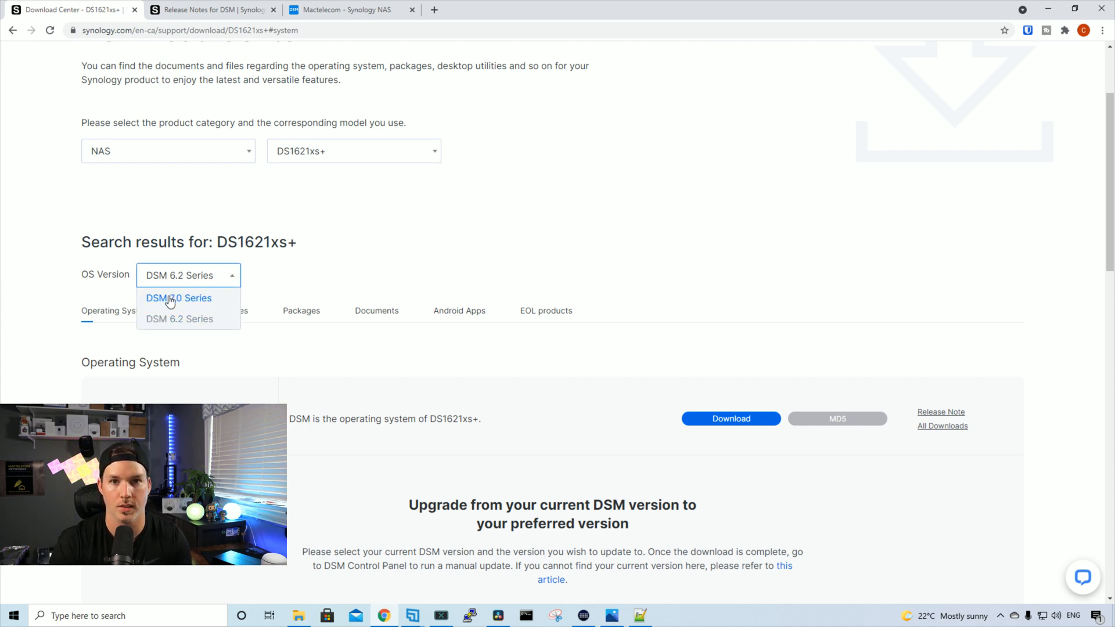
left_click(179, 298)
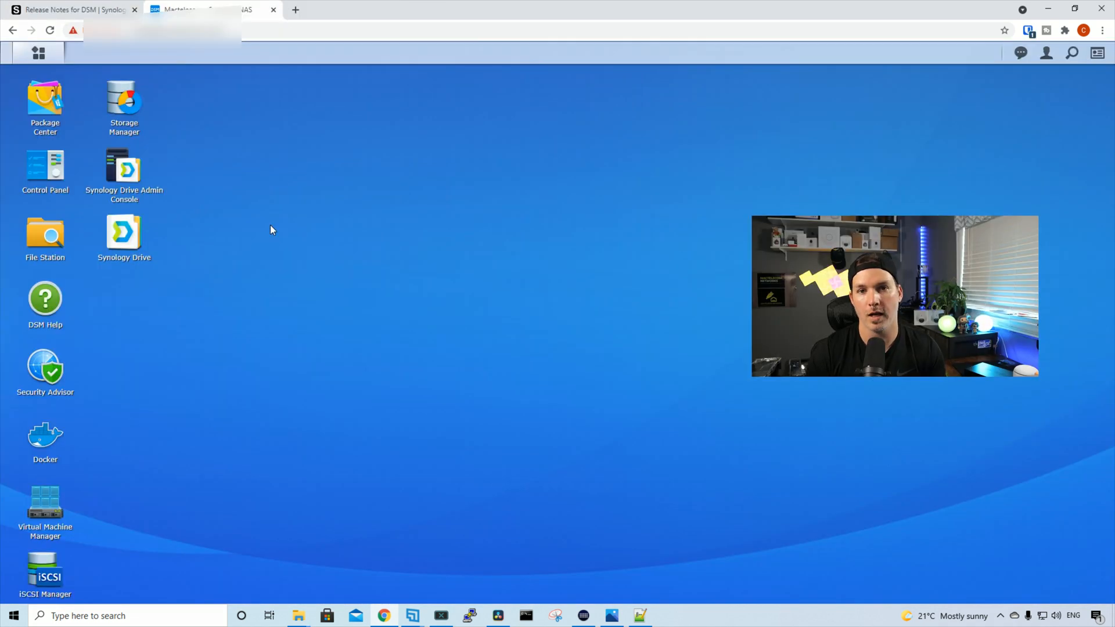
mouse_move(278, 240)
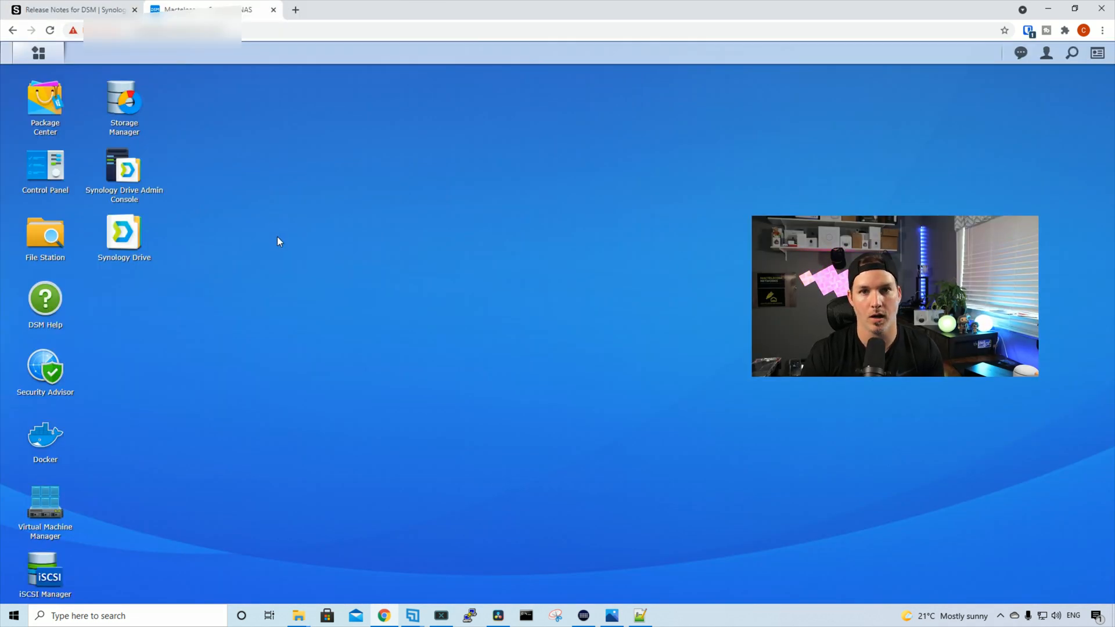
mouse_move(45, 168)
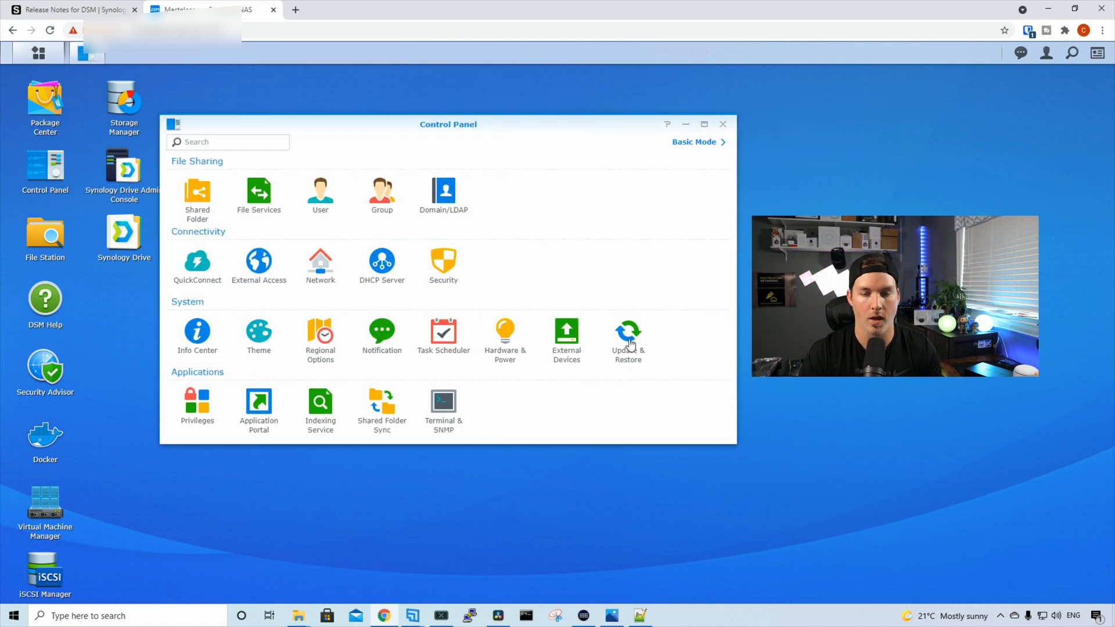
- In Update & Restore, choose DSM_DS1621xs+_42214.pat for a manual DSM update and submit it
left_click(627, 334)
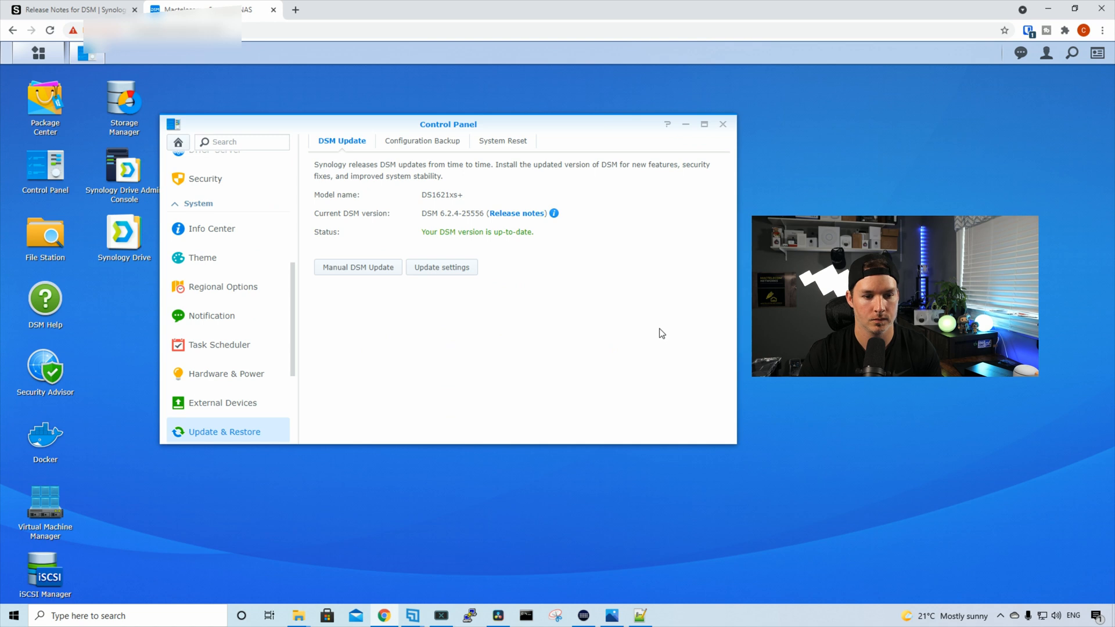
mouse_move(419, 215)
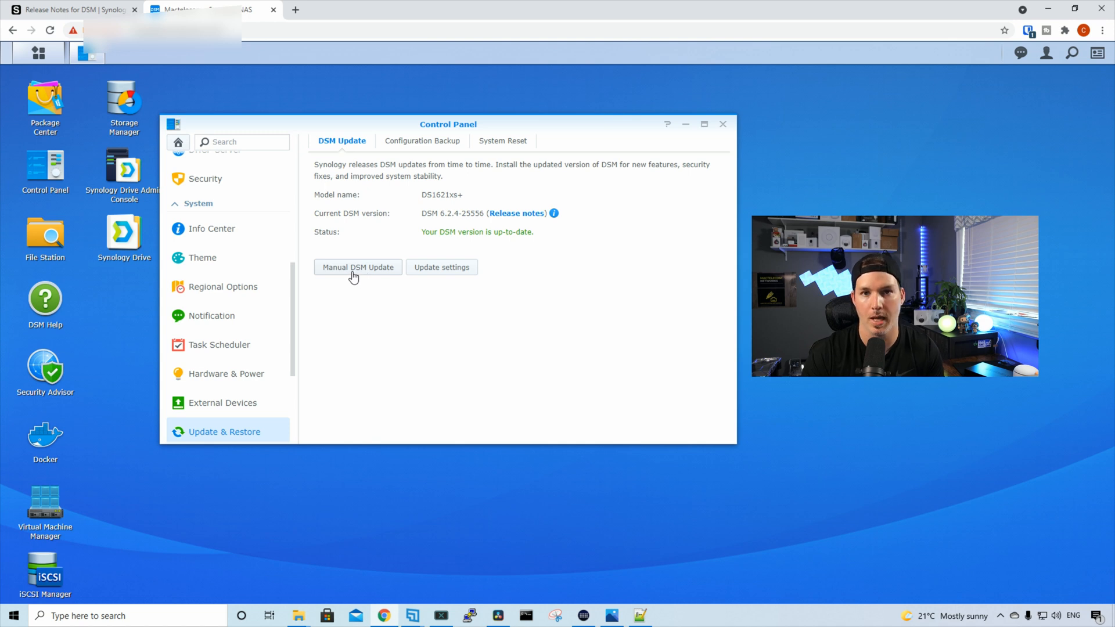
left_click(358, 267)
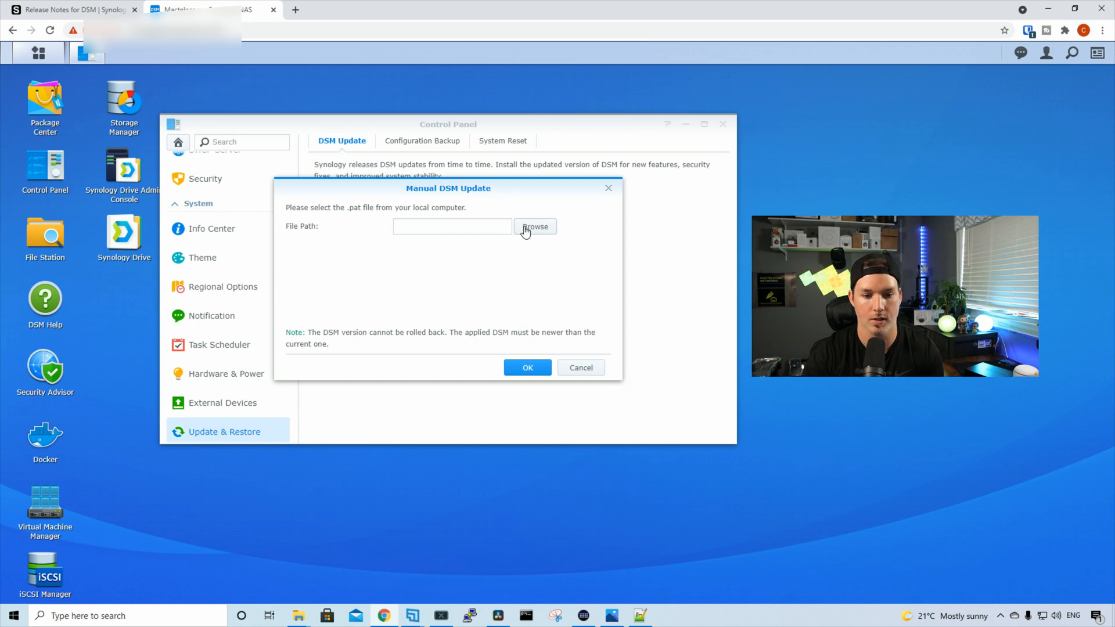
left_click(534, 226)
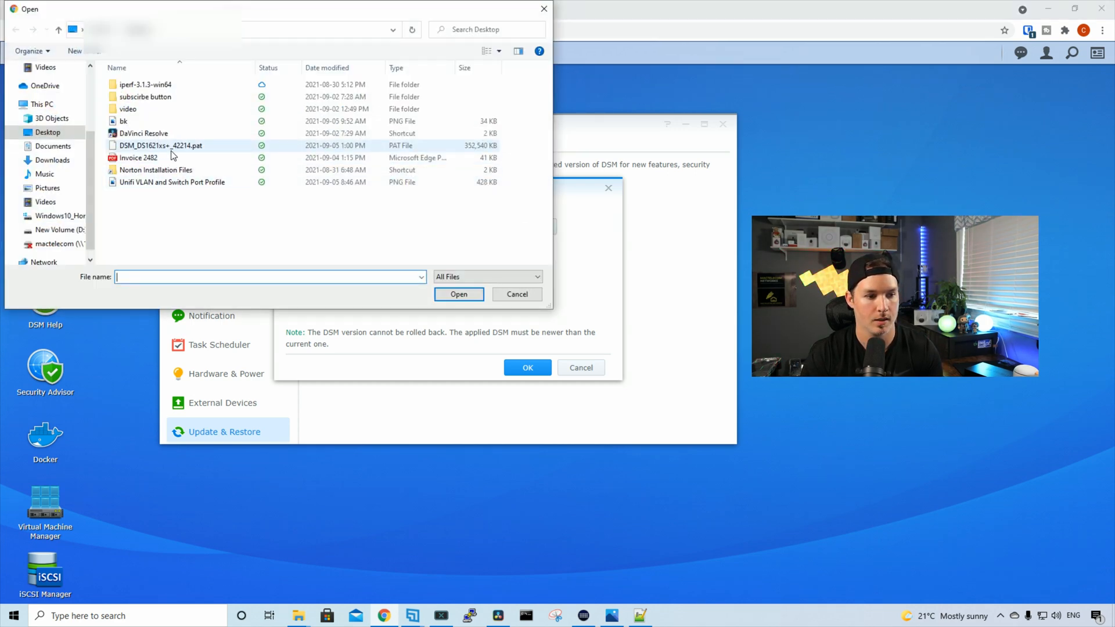
left_click(160, 146)
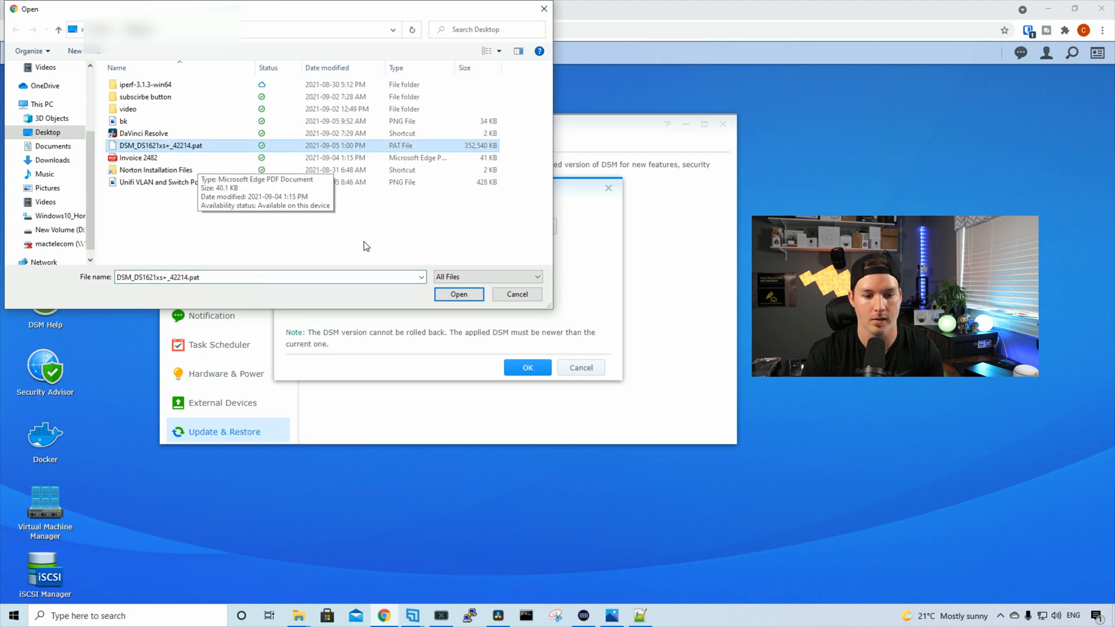
left_click(459, 295)
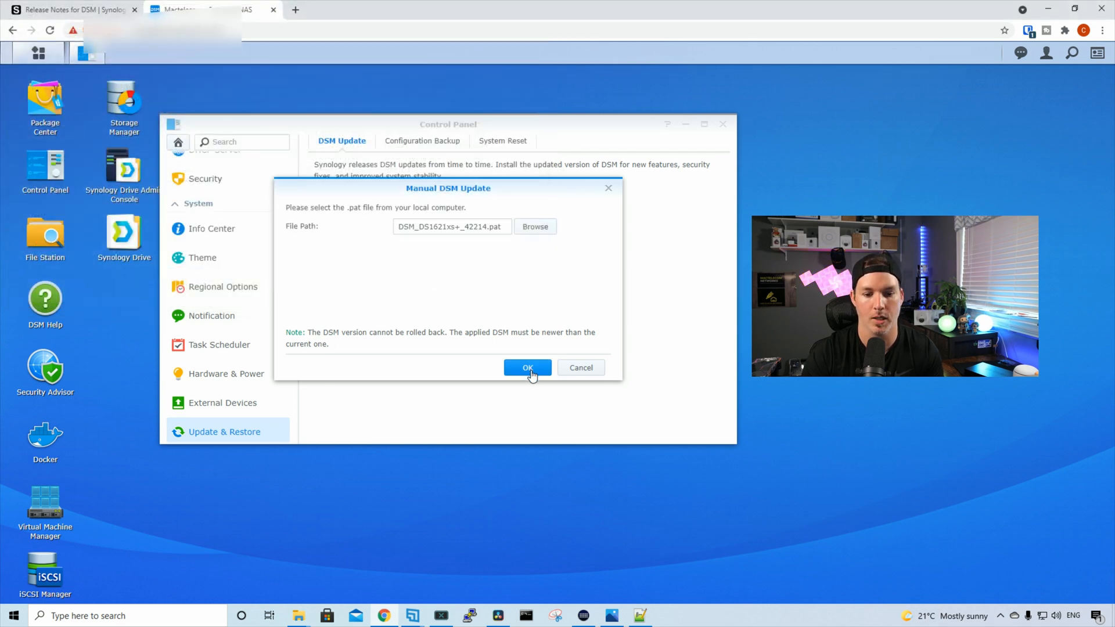
left_click(527, 367)
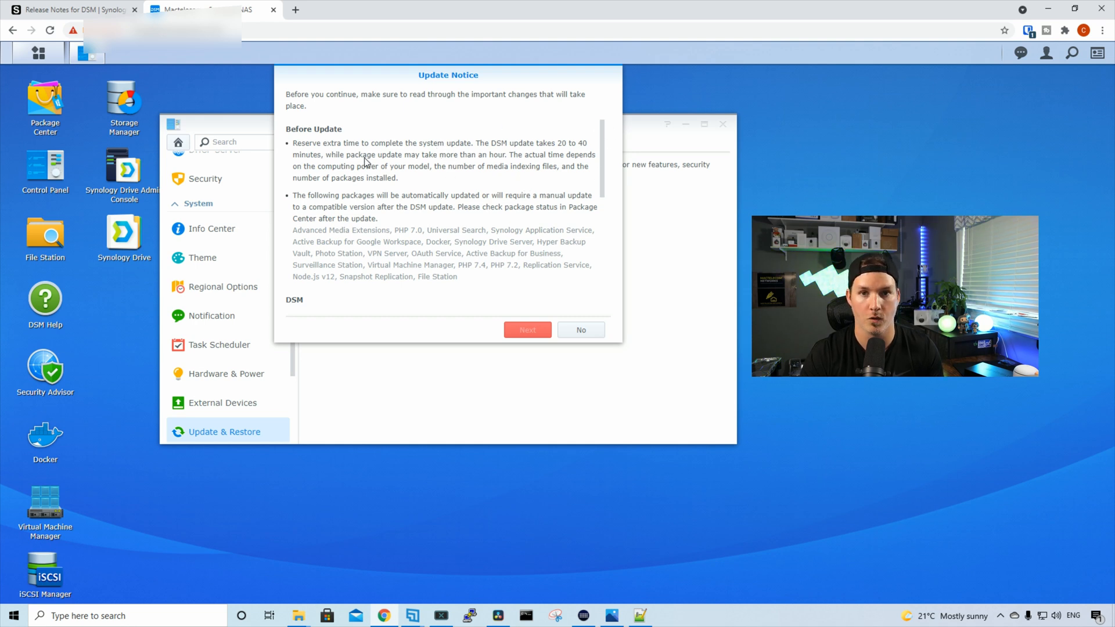
- Read through the Update Notice, agree to update the system and continue
scroll("down", 3)
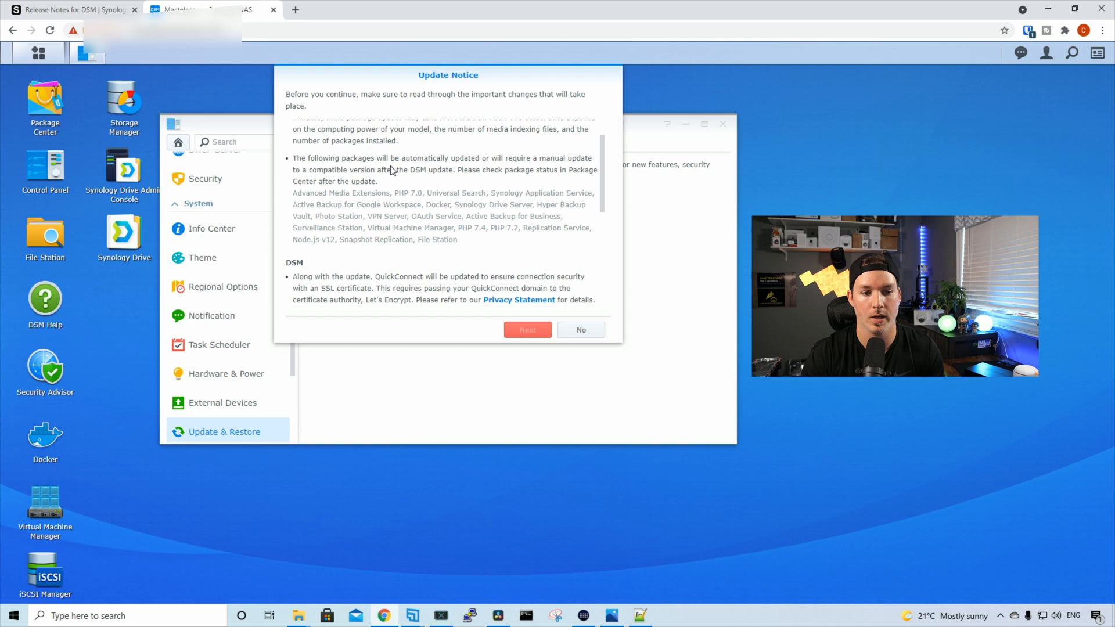
mouse_move(422, 190)
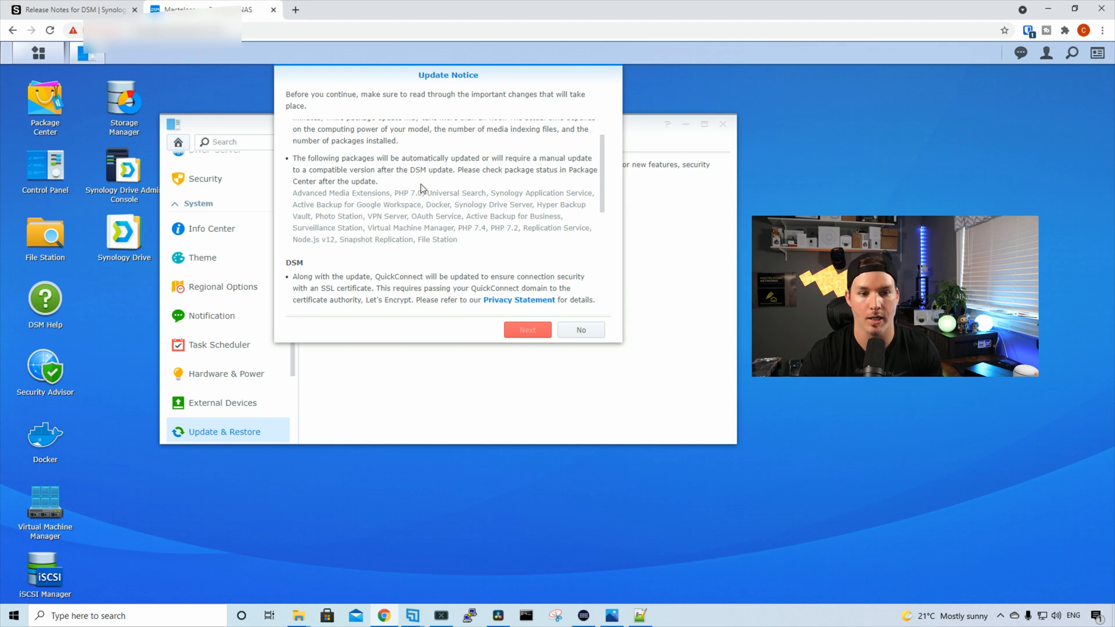
scroll("down", 3)
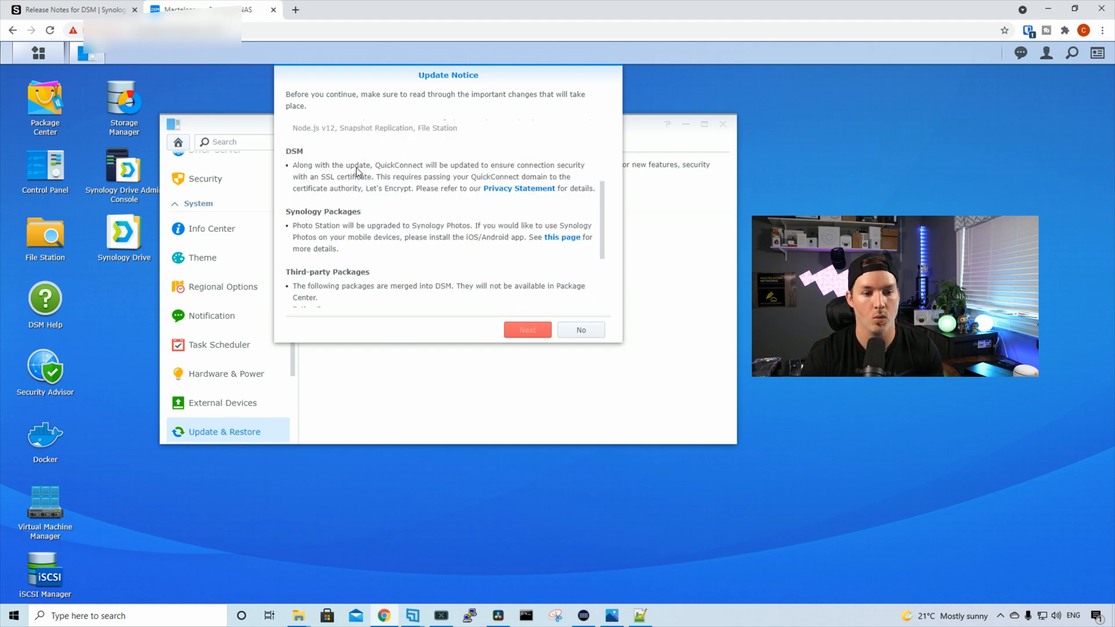
mouse_move(426, 177)
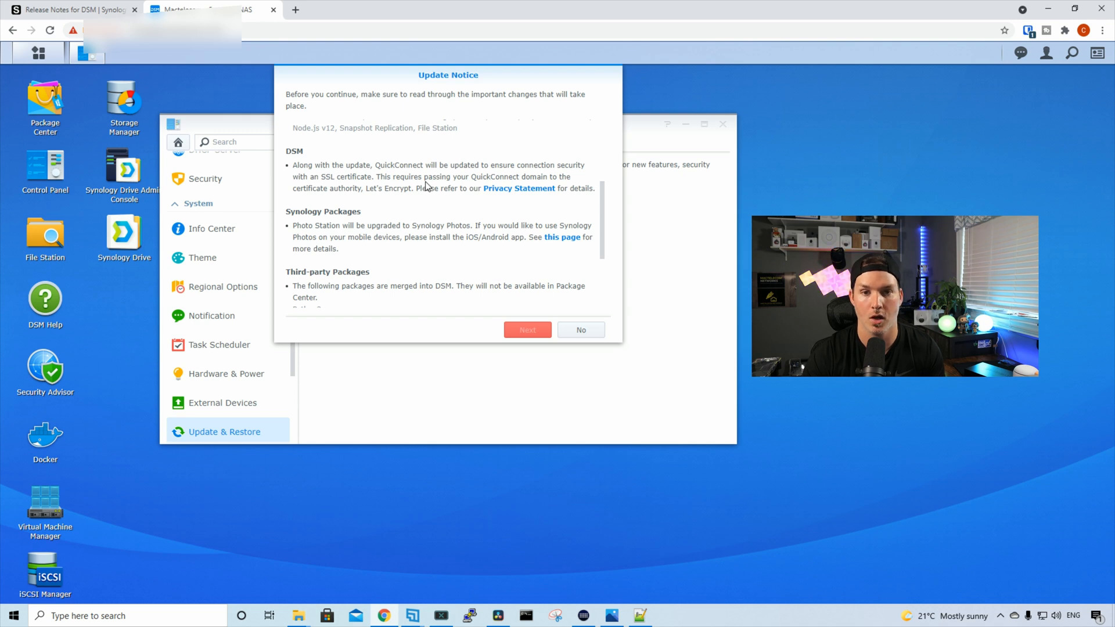
mouse_move(365, 203)
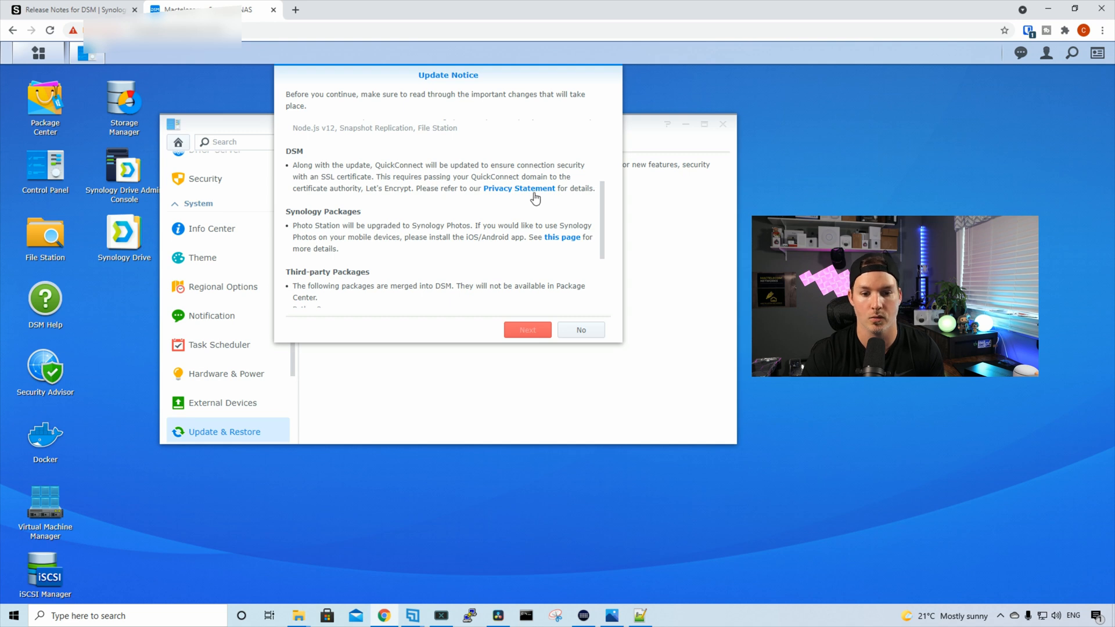
scroll("down", 3)
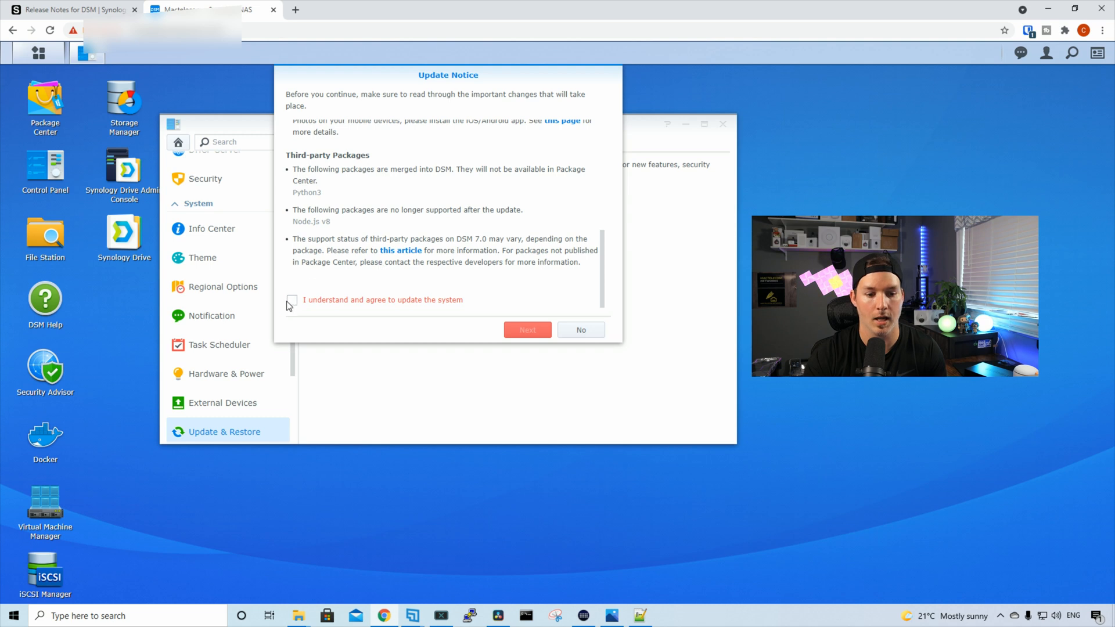
left_click(293, 300)
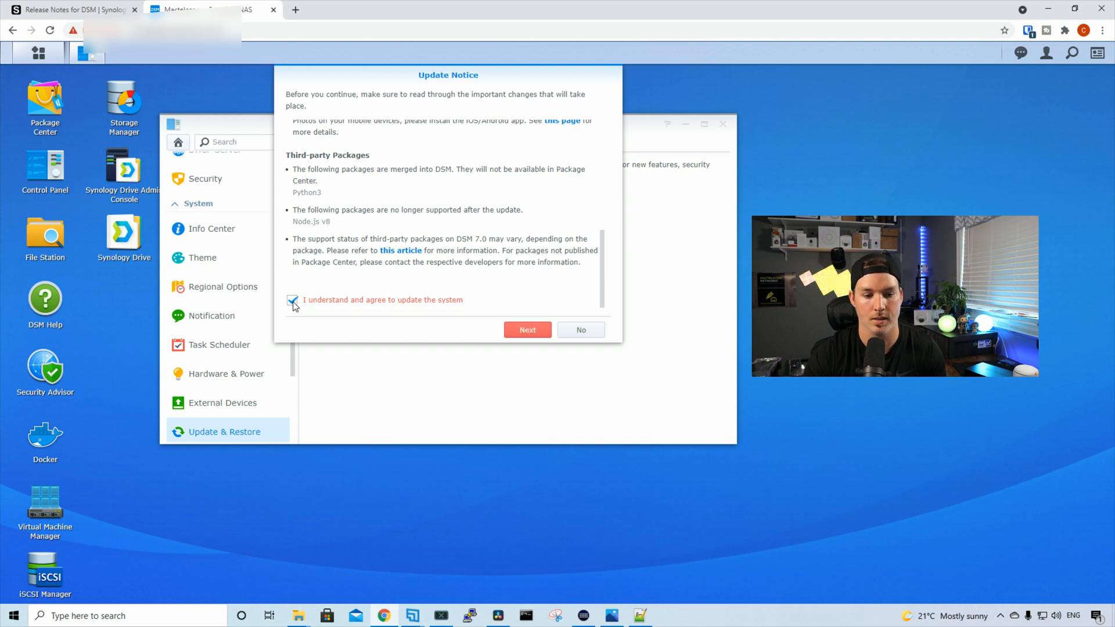
left_click(528, 330)
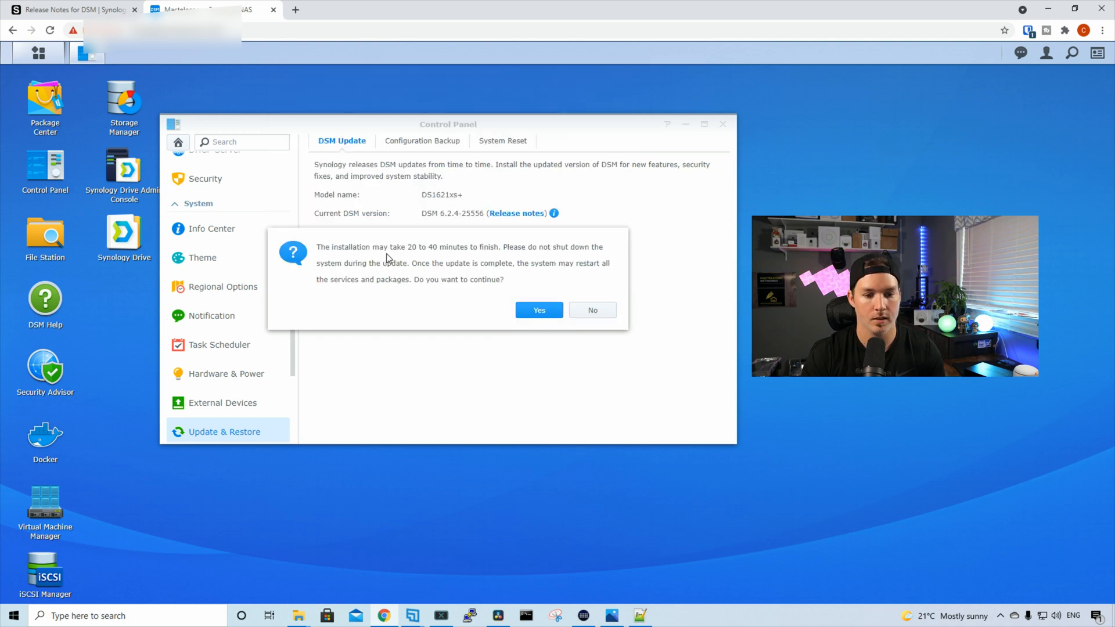
mouse_move(432, 258)
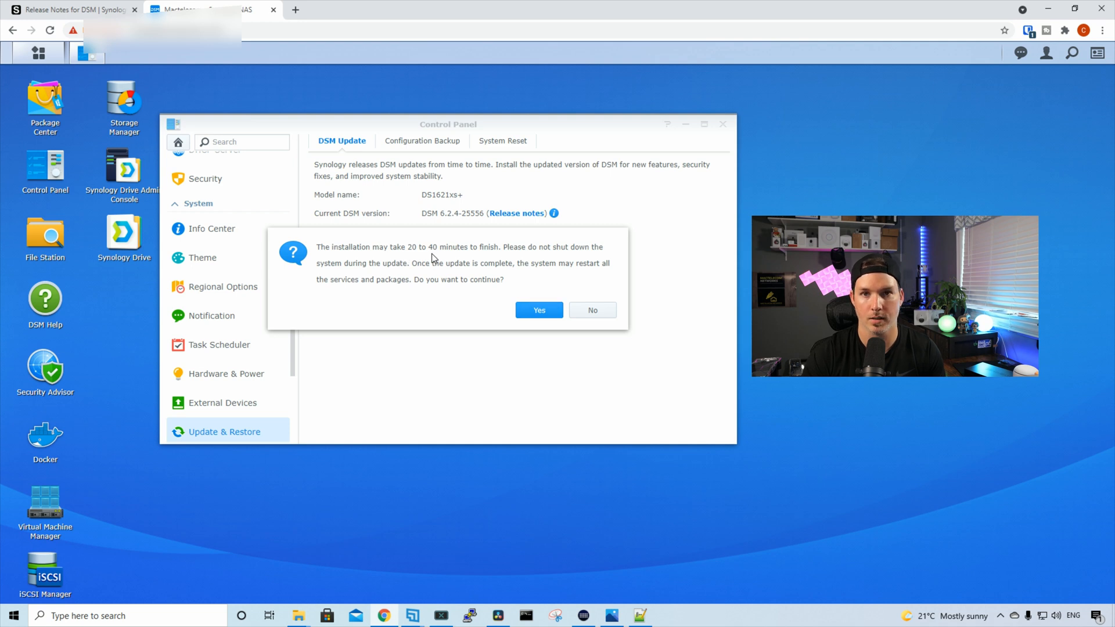
mouse_move(395, 269)
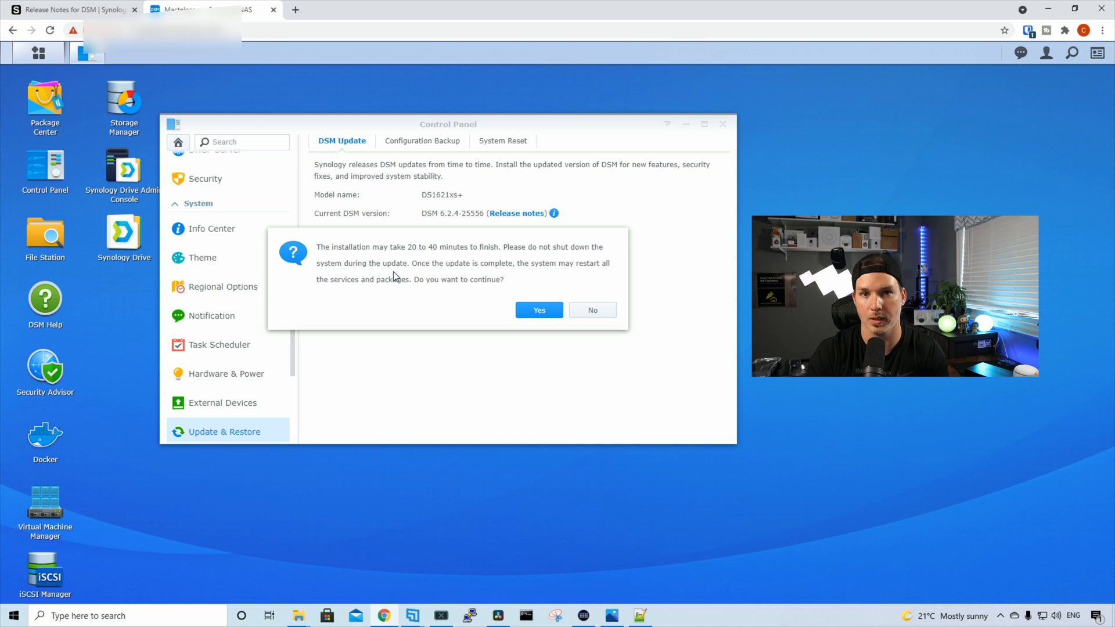
mouse_move(388, 290)
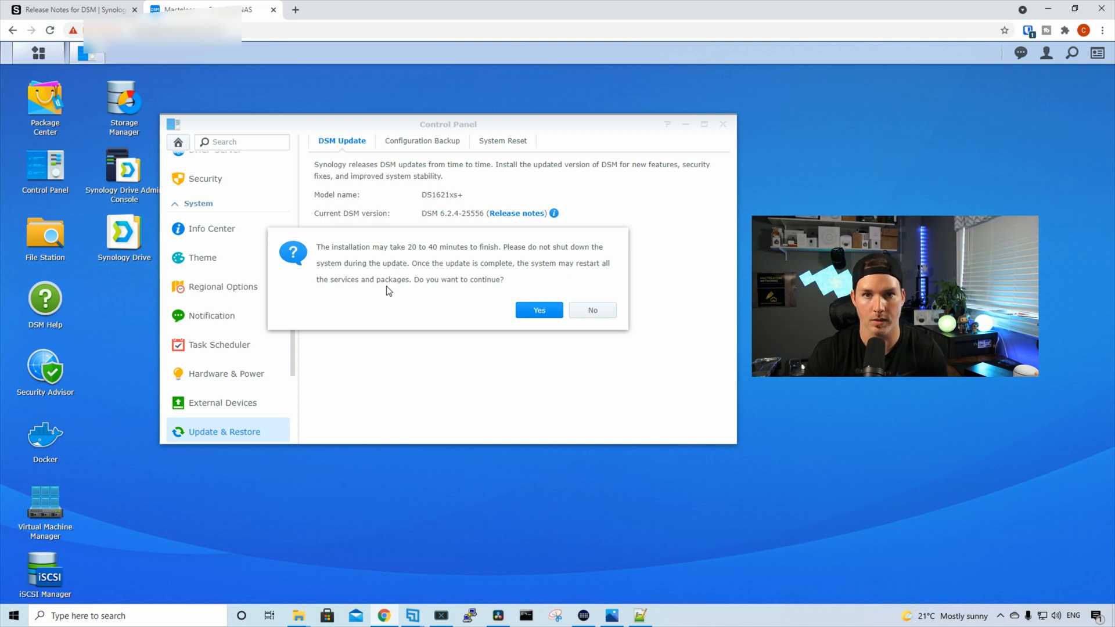
- Answer Yes to the 20–40 minute installation warning to start the update
left_click(540, 310)
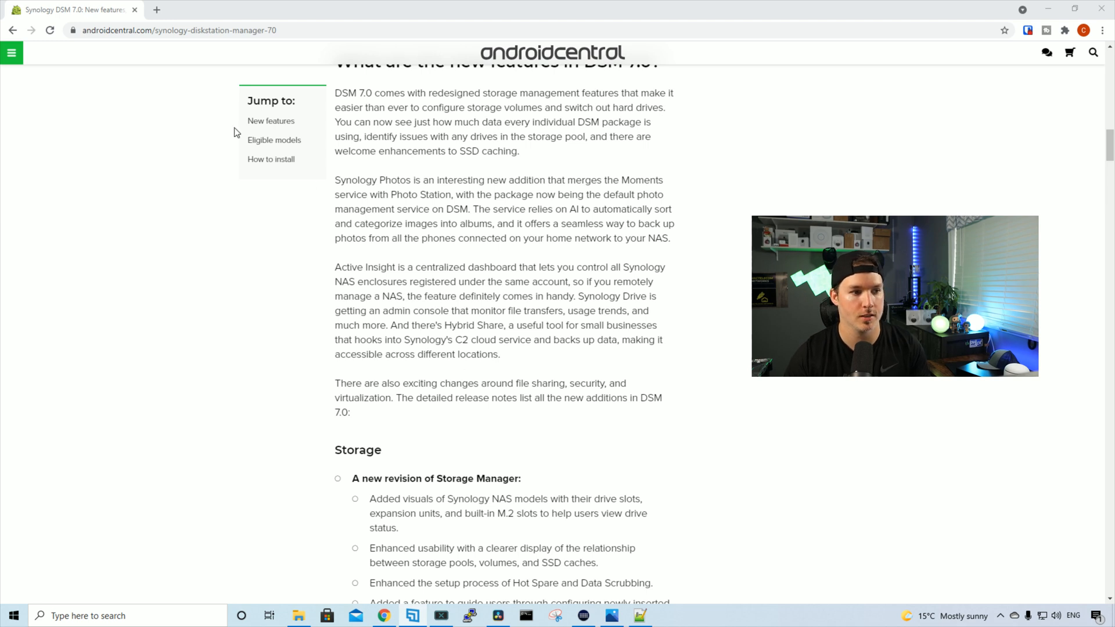
mouse_move(289, 259)
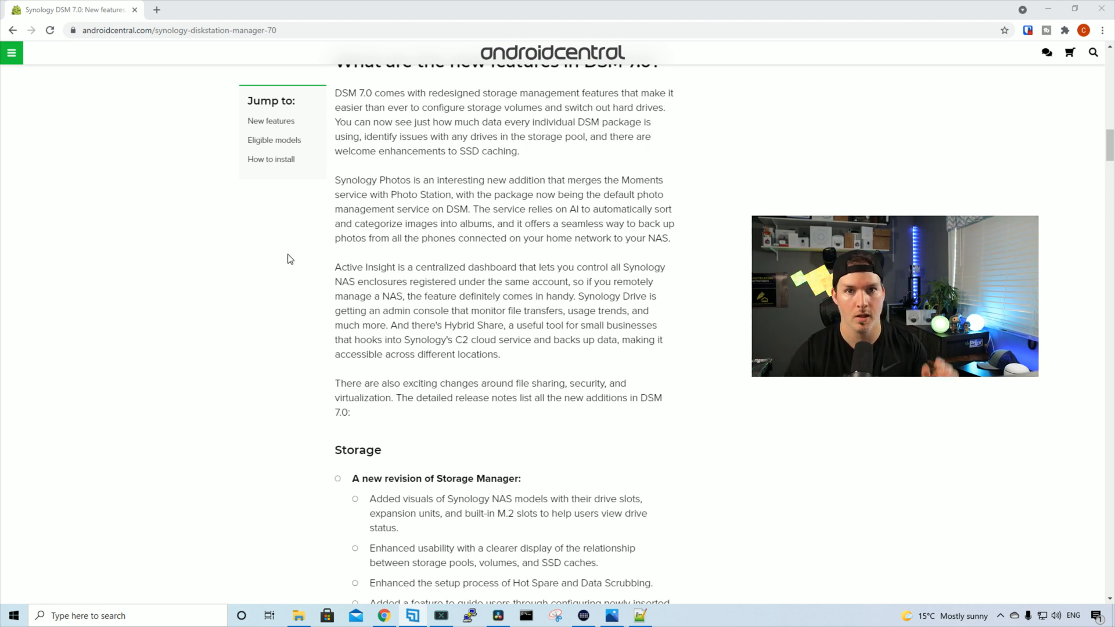
mouse_move(295, 256)
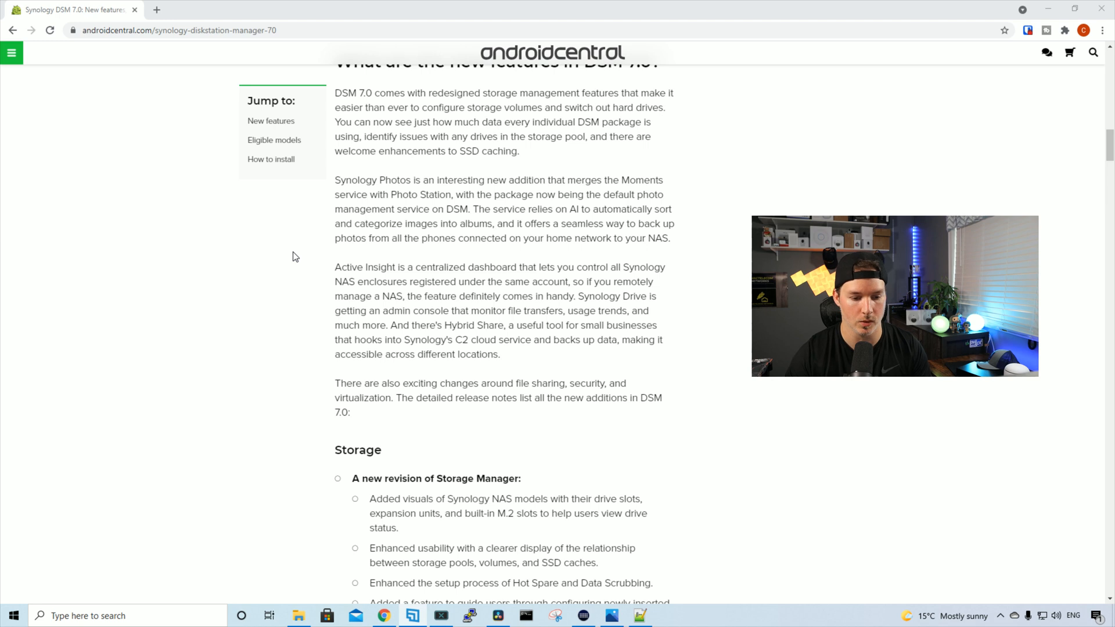
- Scroll the Android Central article from New features down to the eligible NAS models list
scroll("down", 3)
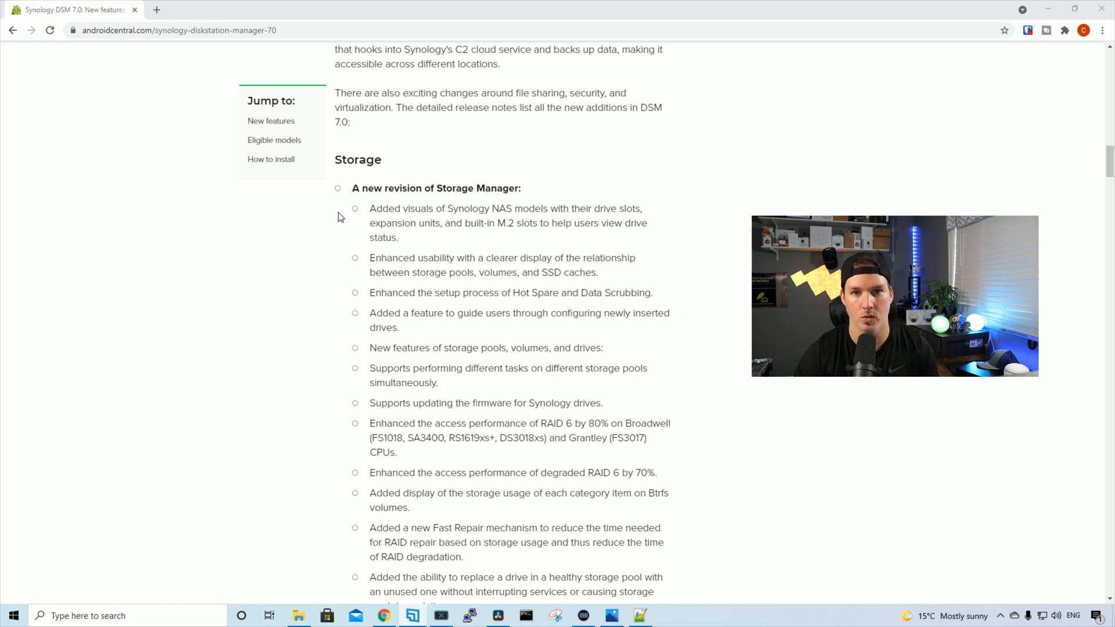
scroll("down", 3)
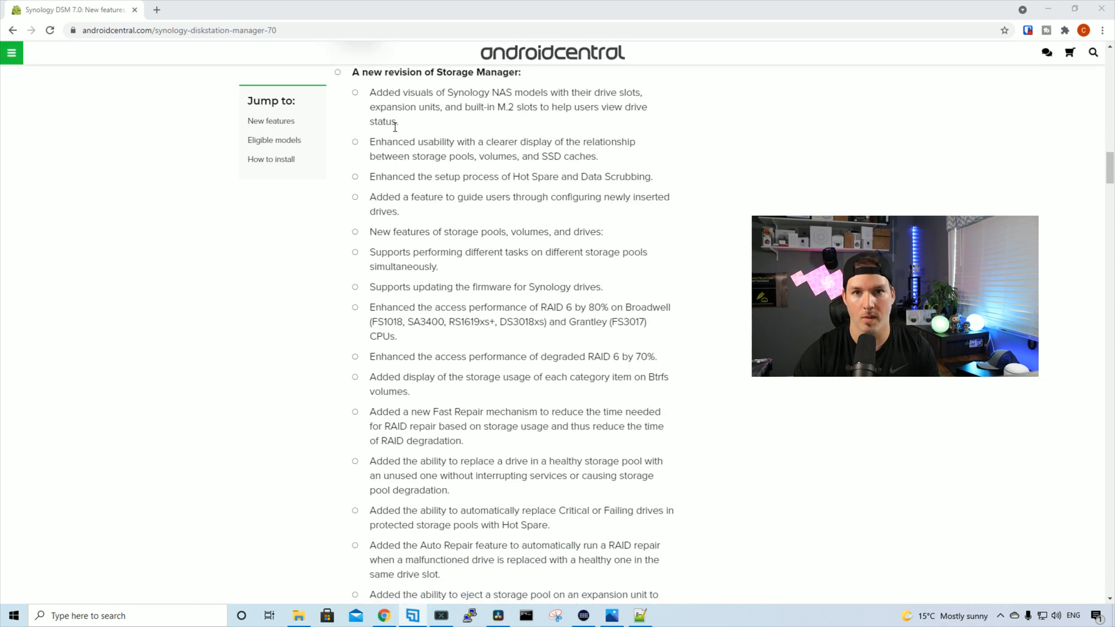
scroll("down", 3)
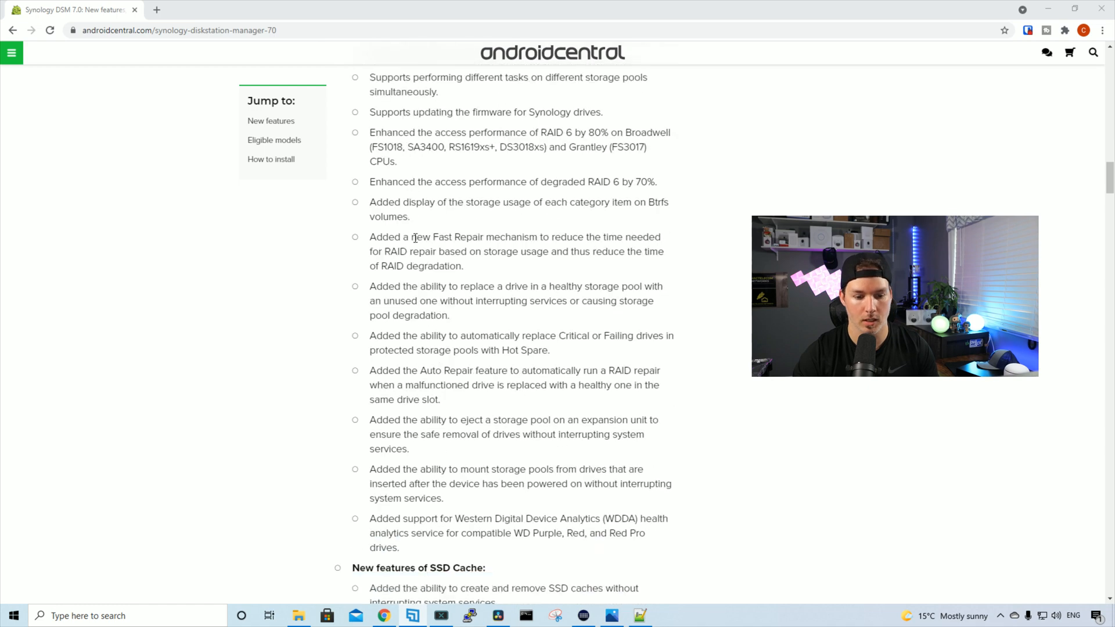
scroll("down", 3)
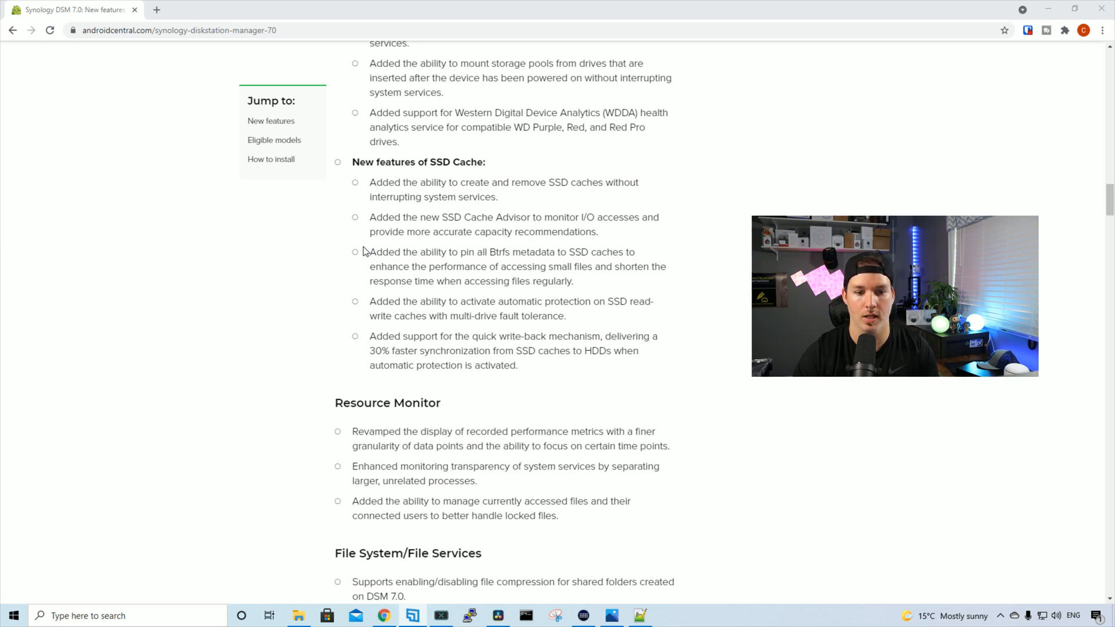
scroll("down", 3)
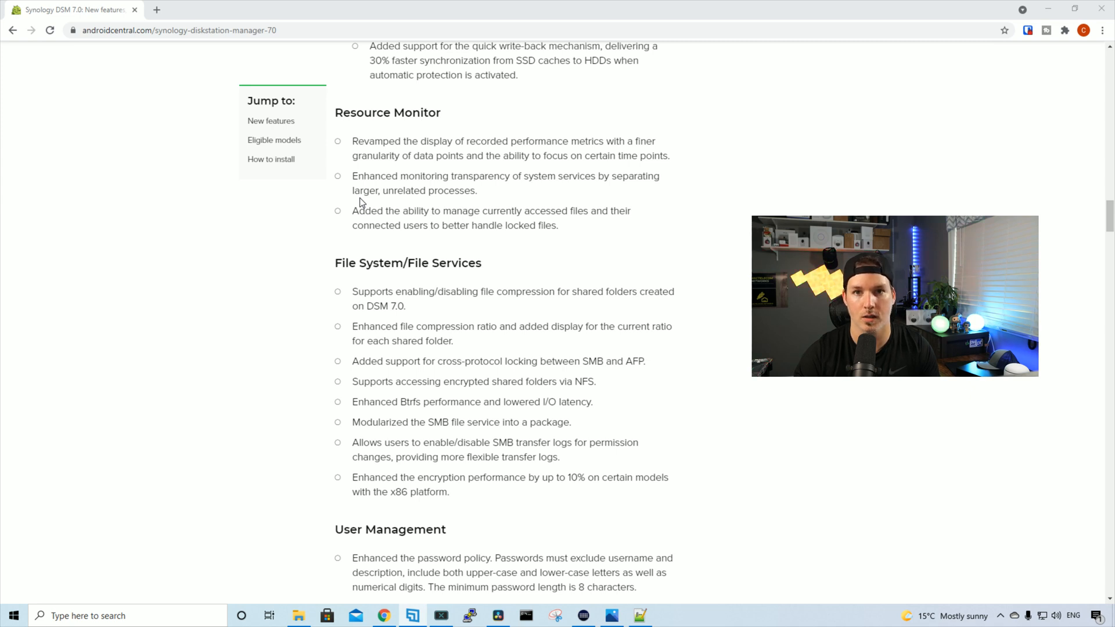
scroll("down", 3)
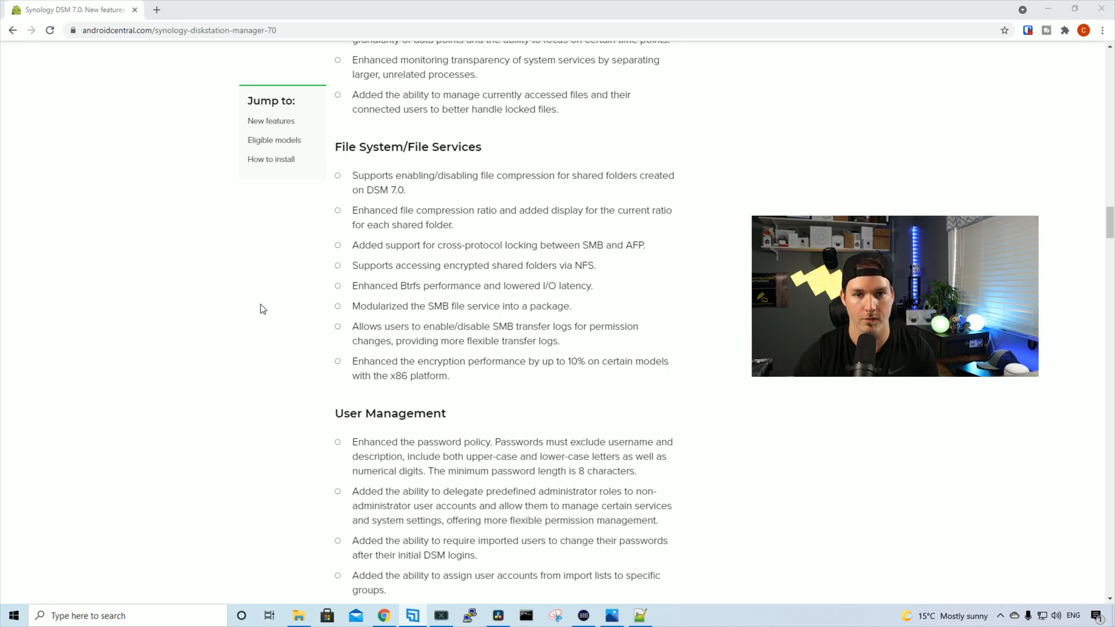
scroll("down", 3)
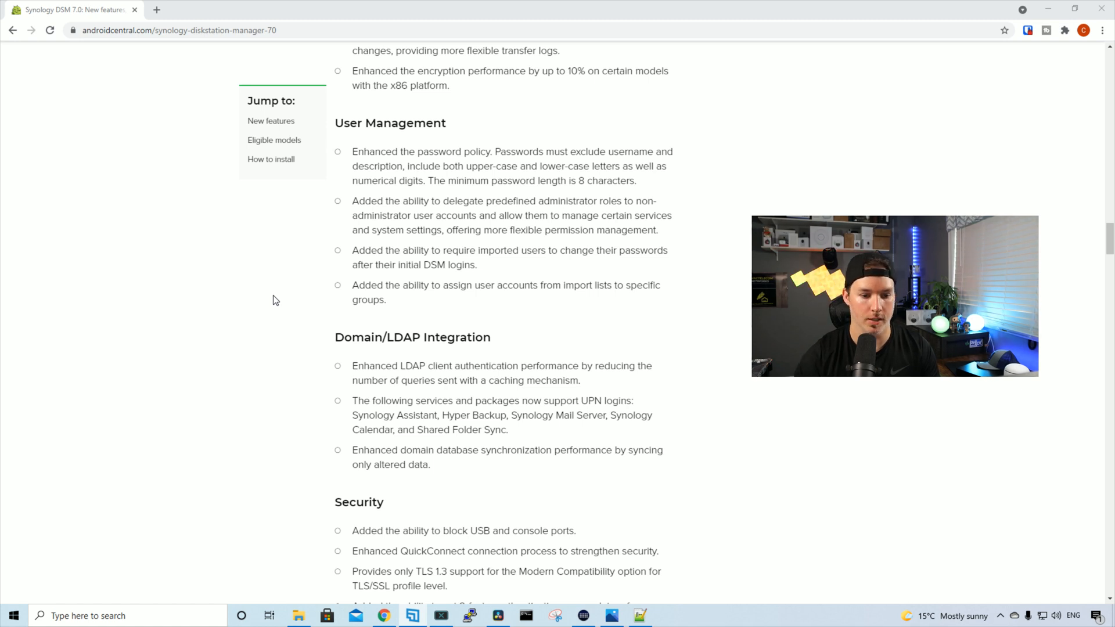
scroll("down", 3)
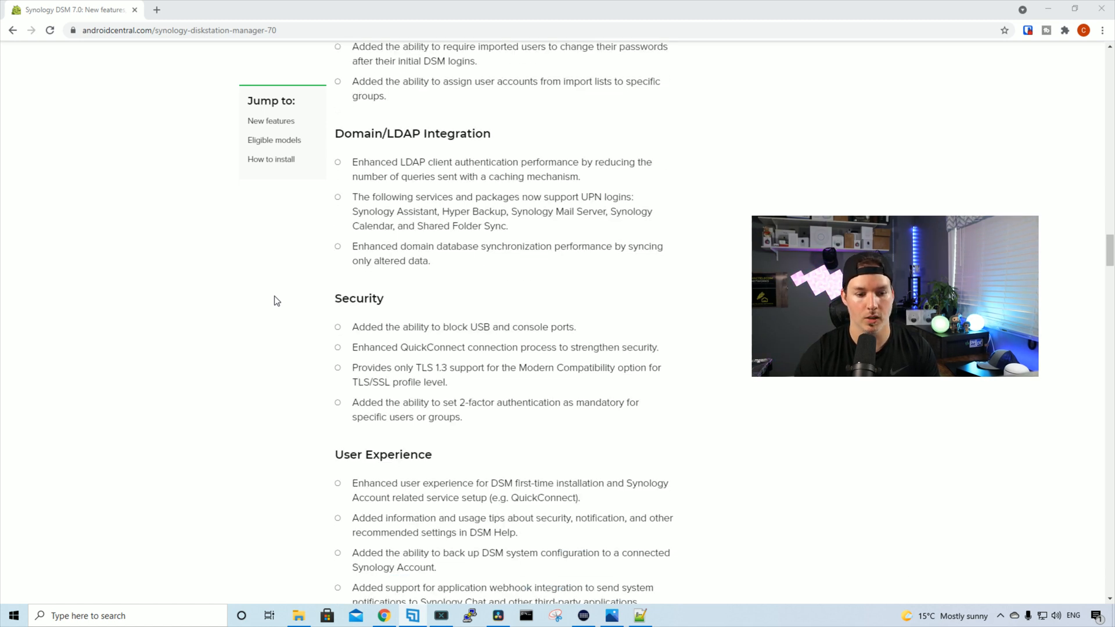
scroll("down", 3)
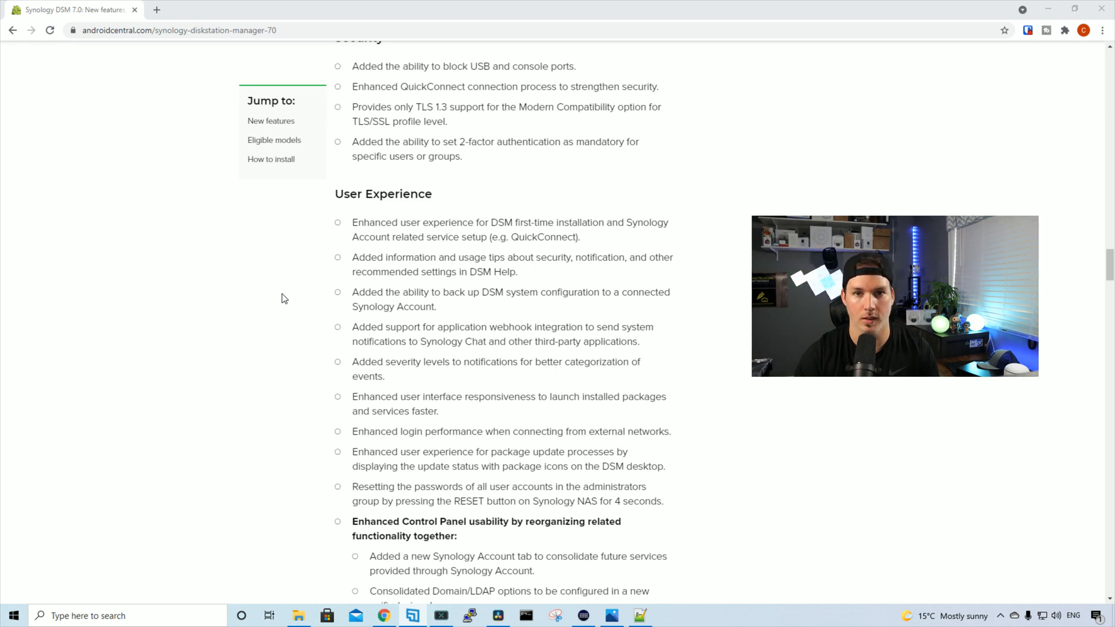
scroll("down", 3)
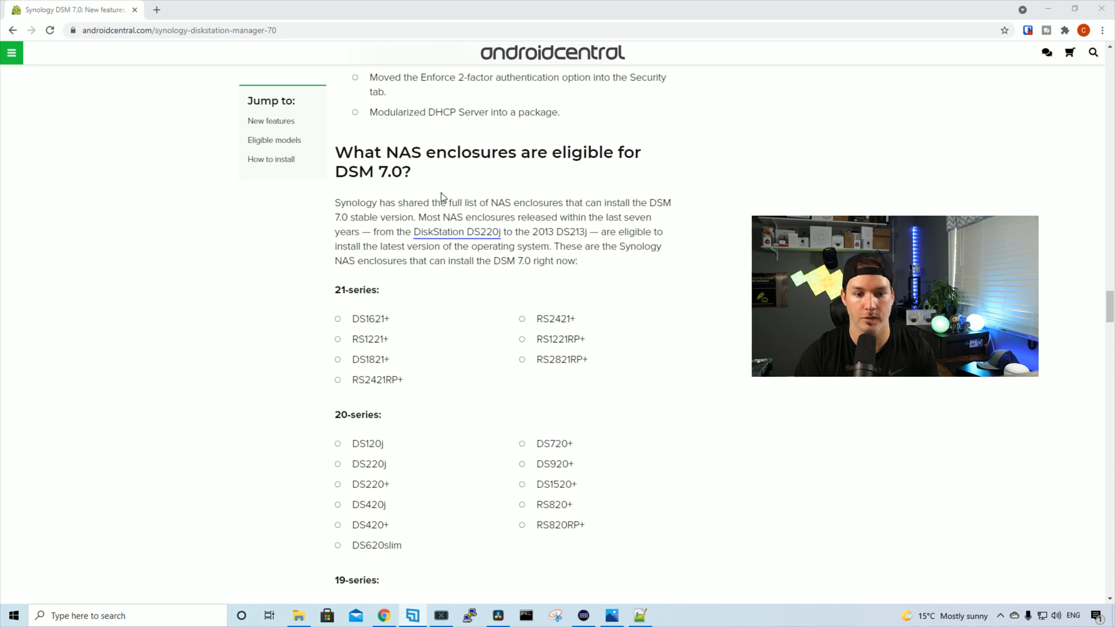
scroll("down", 3)
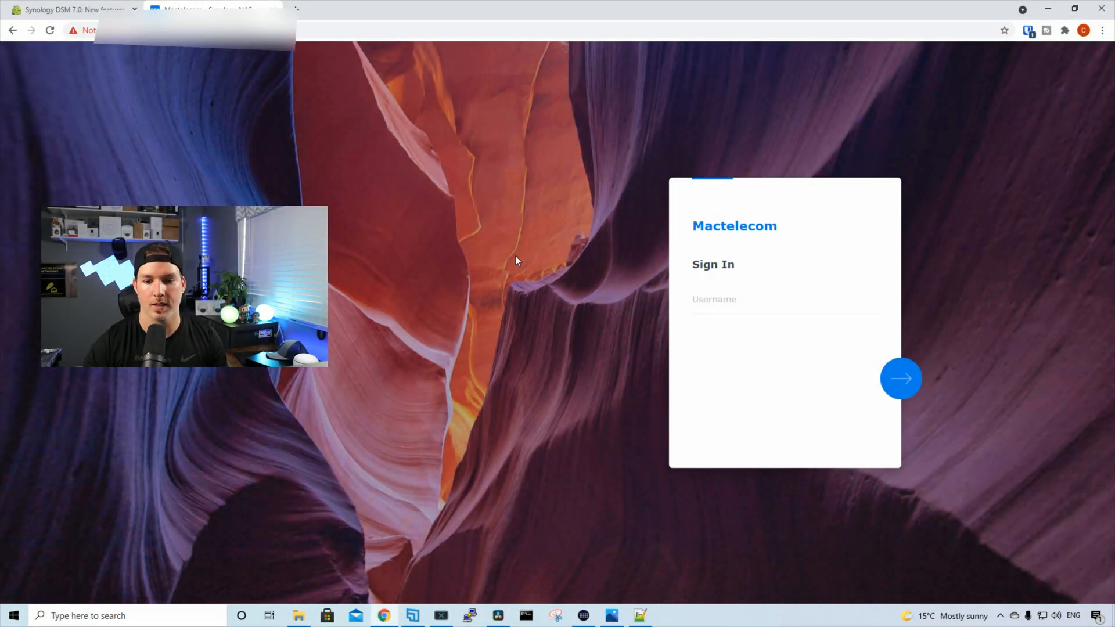
mouse_move(748, 263)
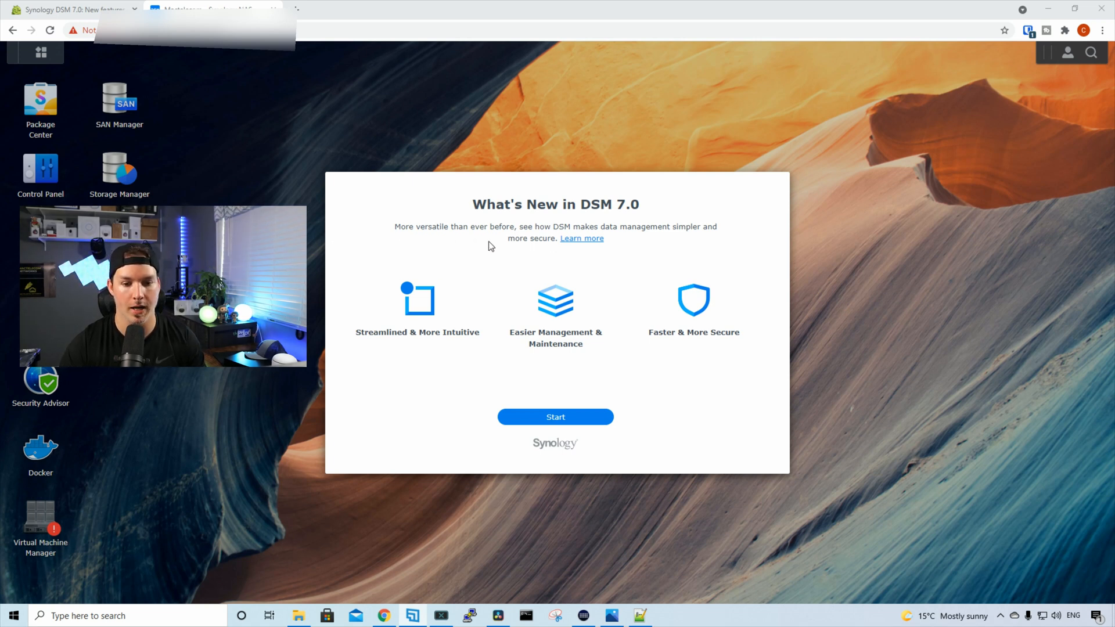
mouse_move(485, 247)
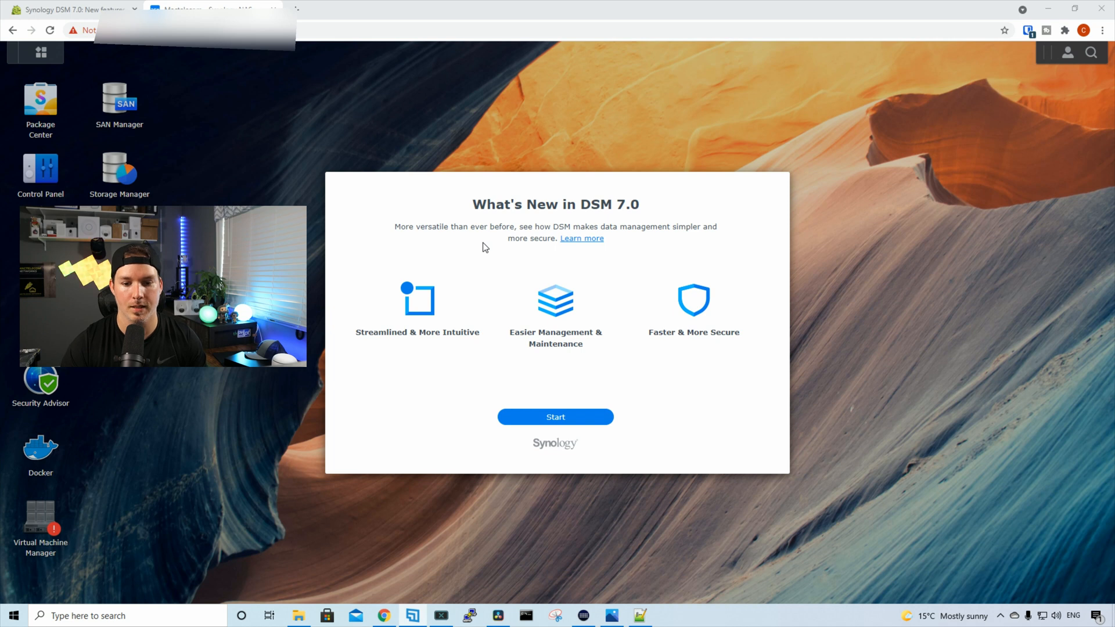
mouse_move(517, 245)
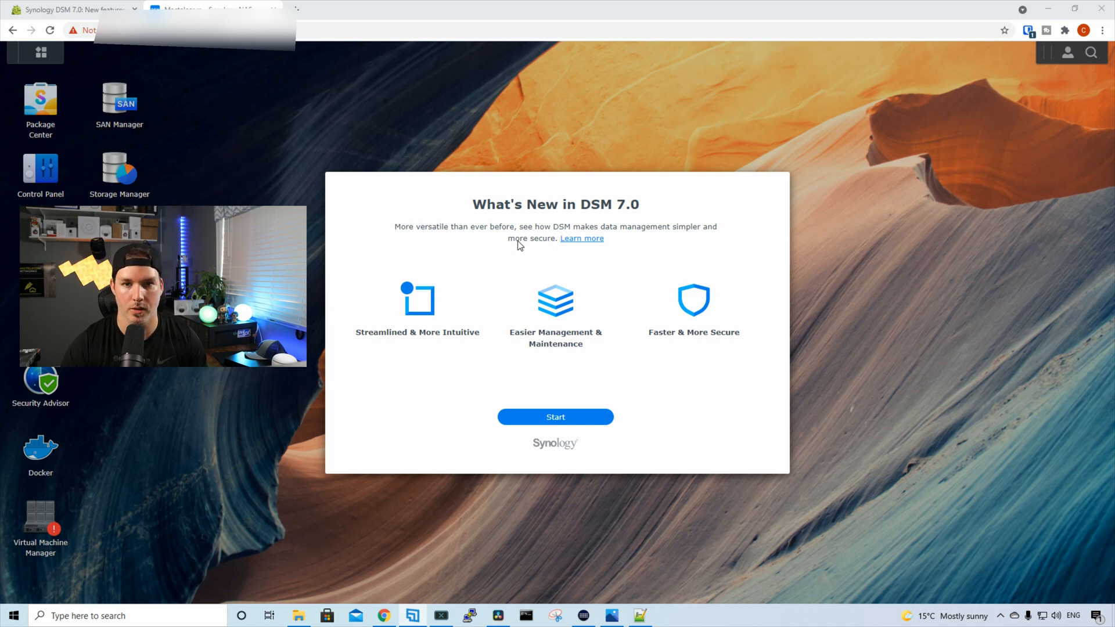
mouse_move(427, 354)
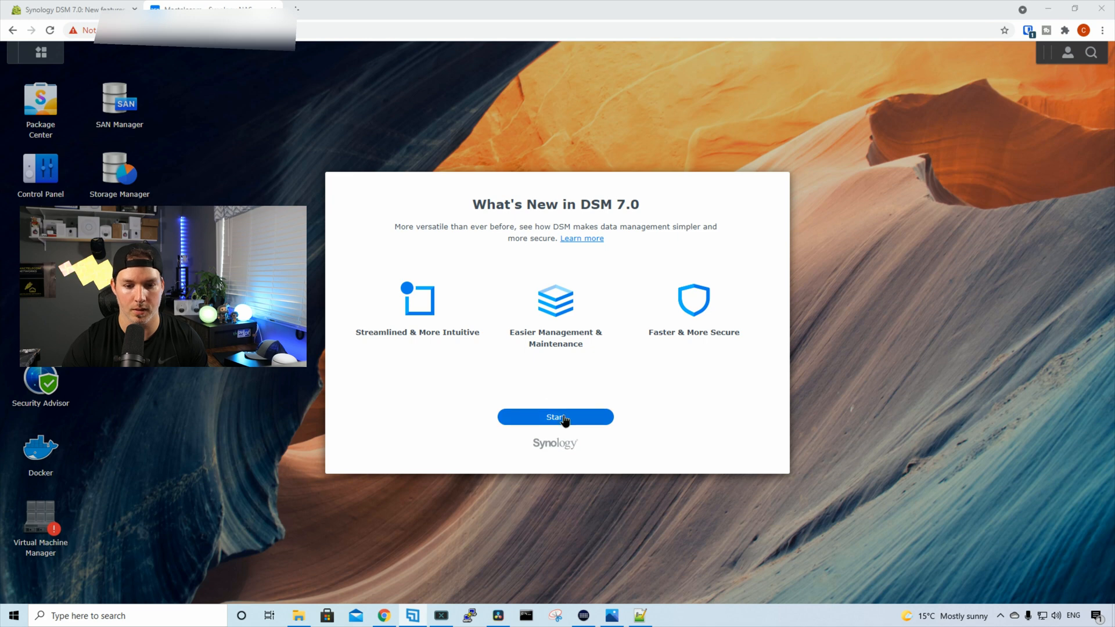
- Start the What's New in DSM 7.0 welcome after signing in
left_click(556, 417)
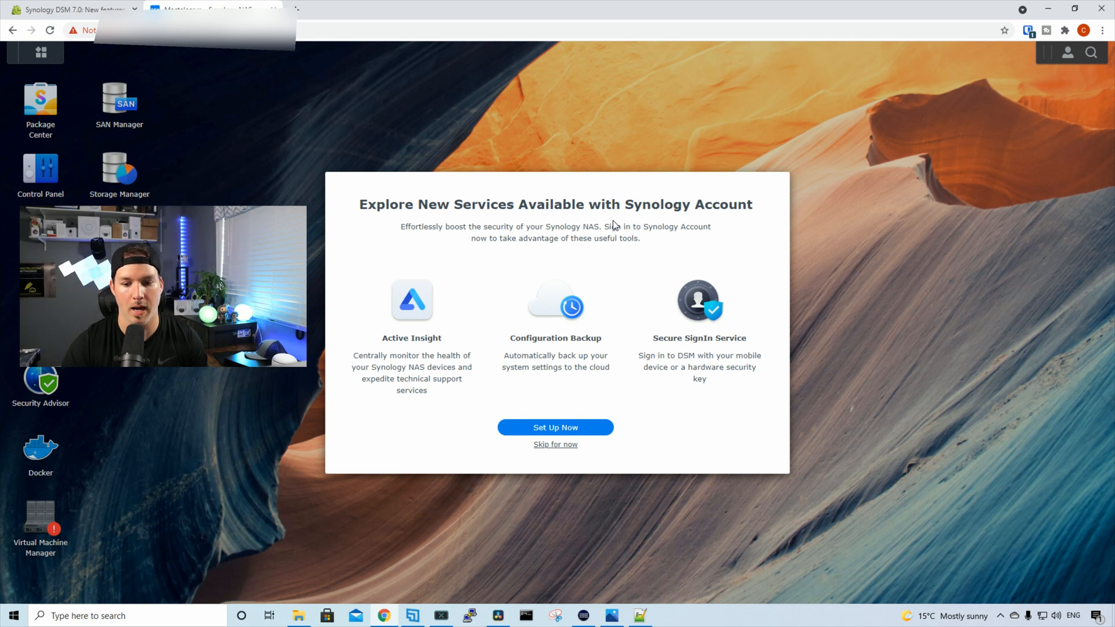
mouse_move(611, 371)
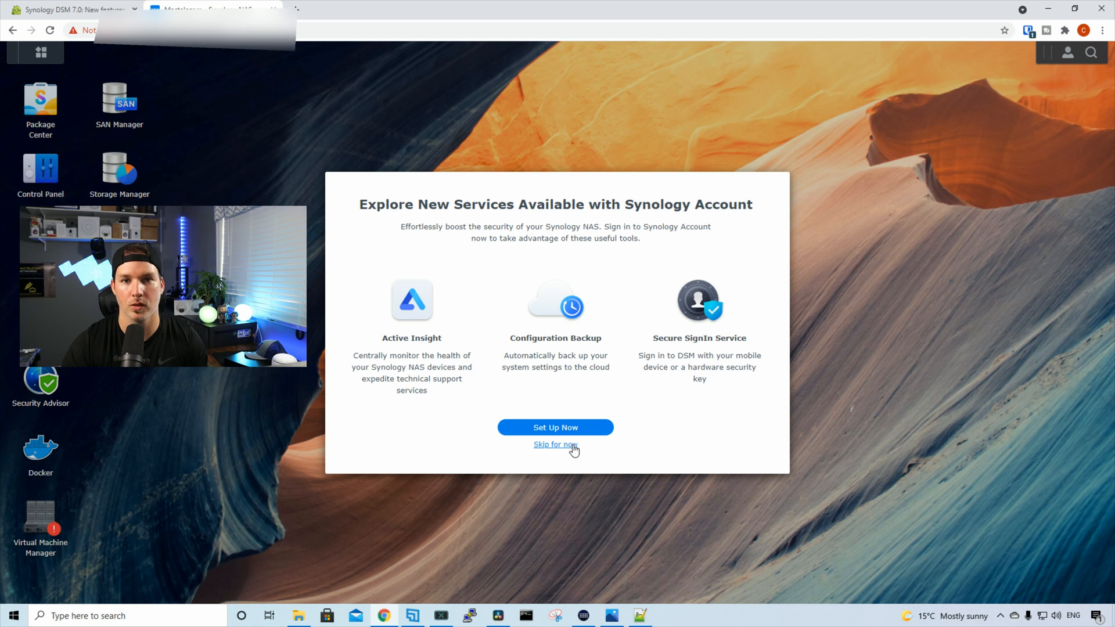
- Decline Synology Account services twice and Device Analytics, then launch the quick tour
left_click(555, 444)
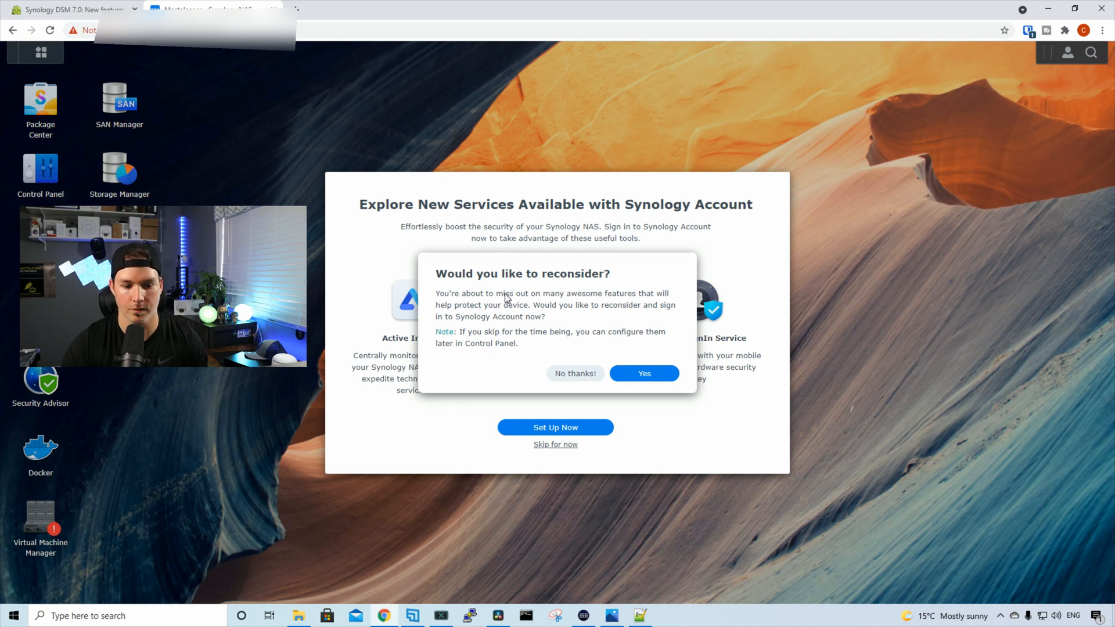
mouse_move(486, 351)
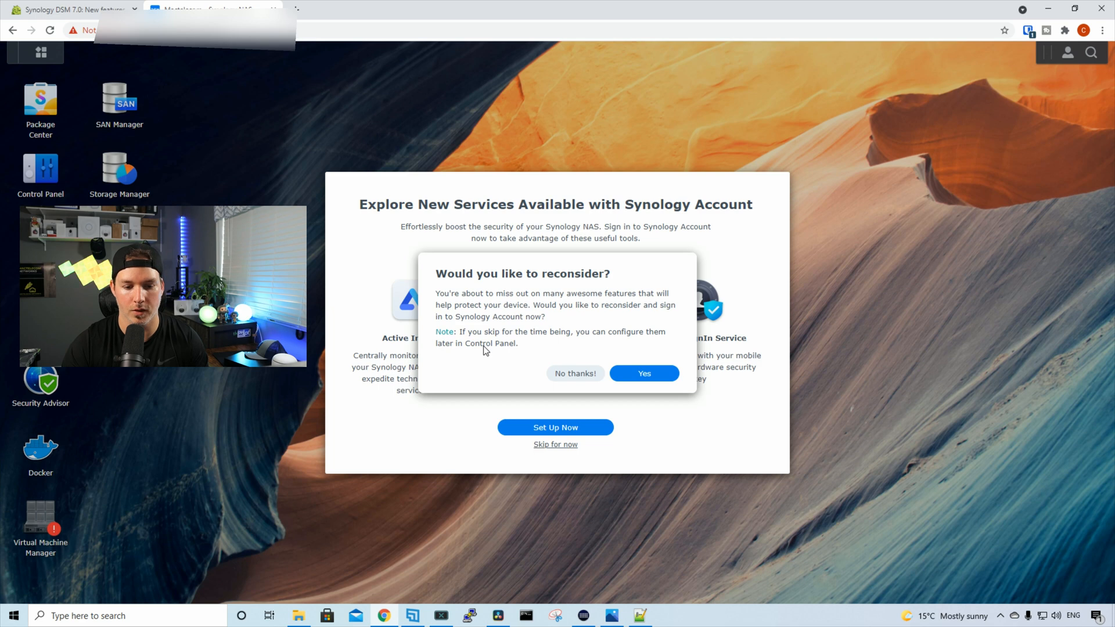
mouse_move(579, 374)
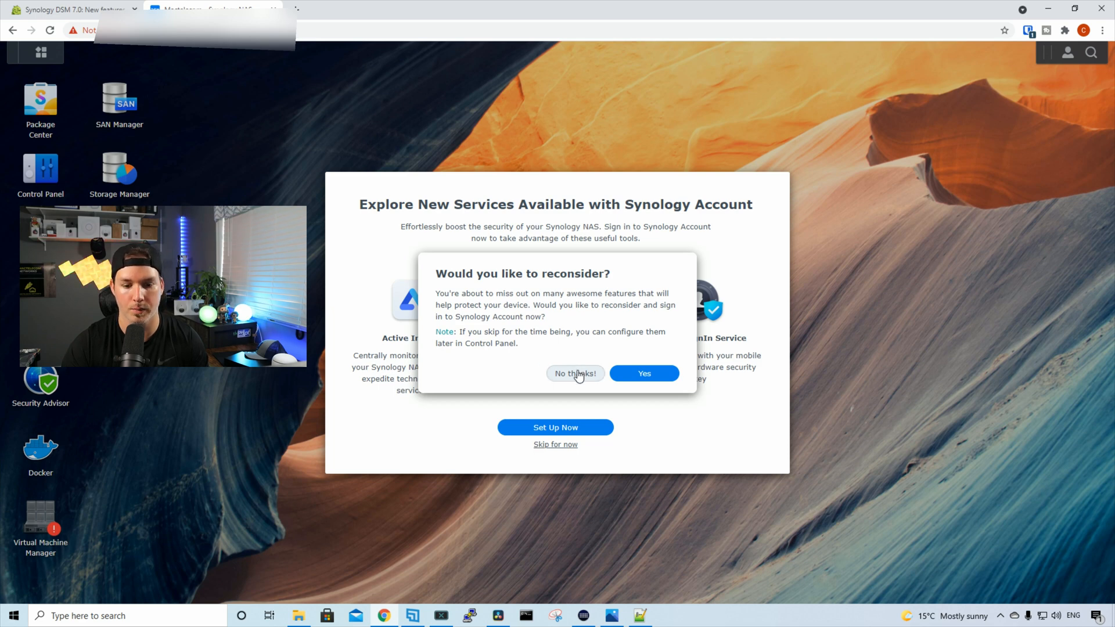
left_click(576, 374)
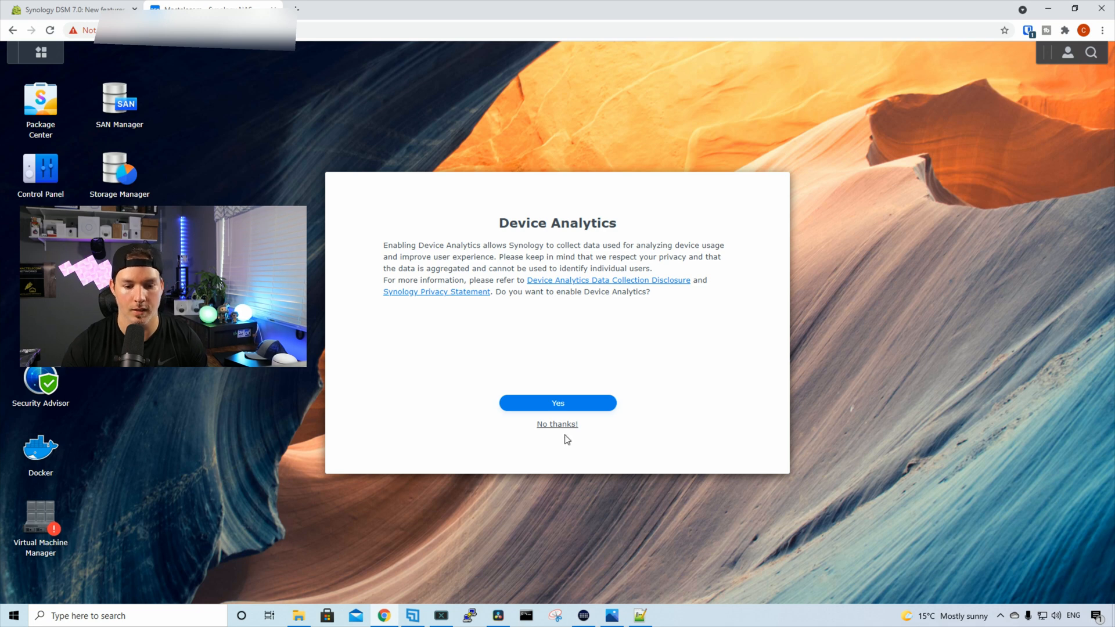
left_click(558, 424)
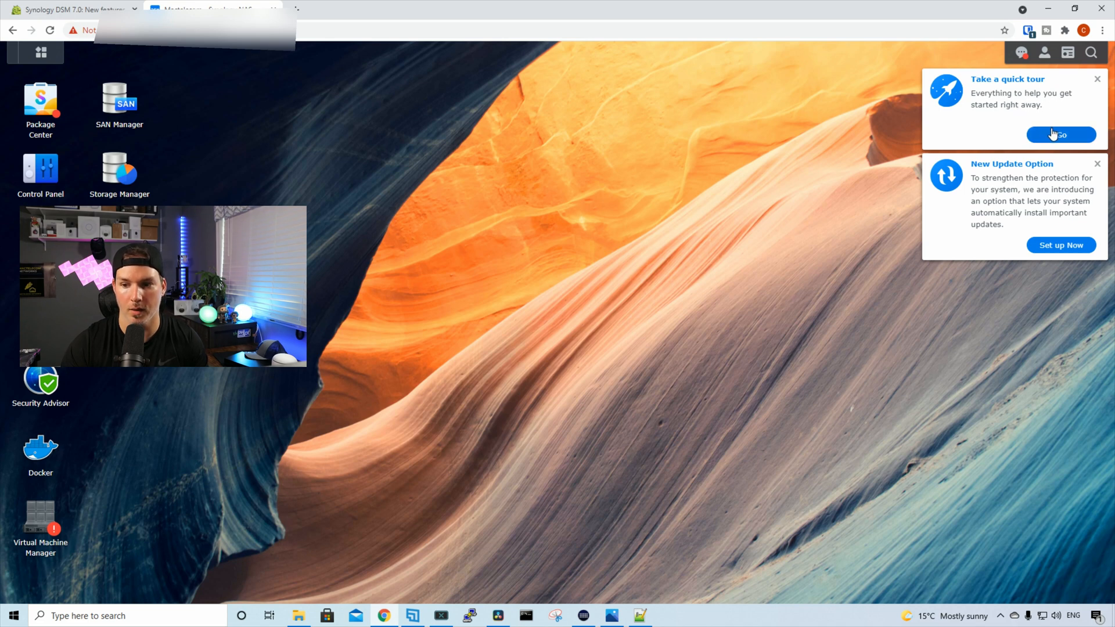
left_click(1062, 135)
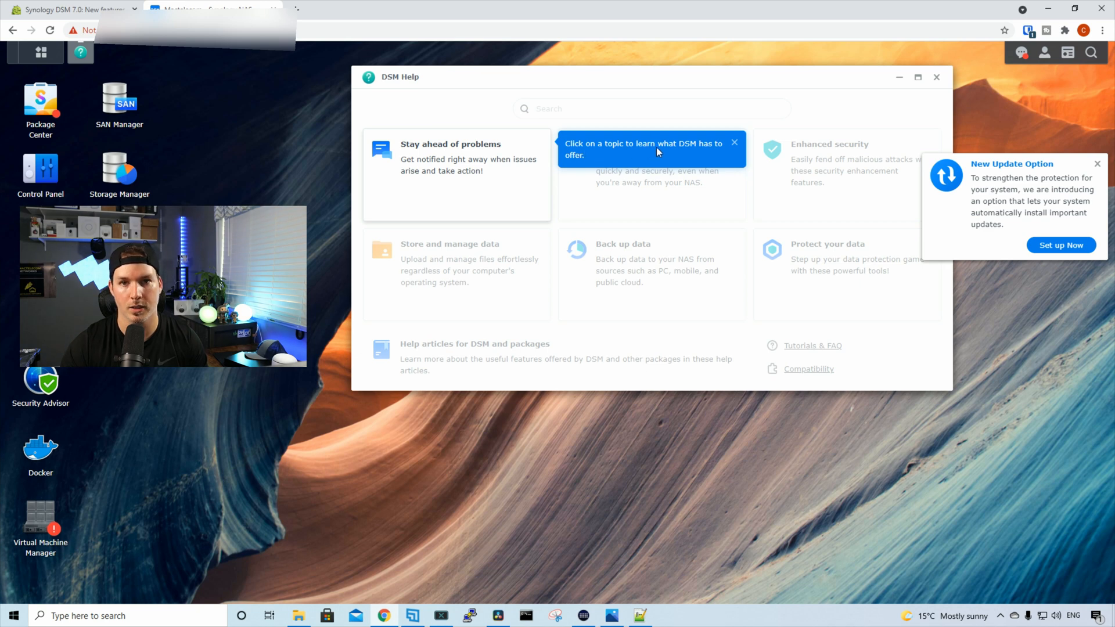
- Choose Stay ahead of problems and advance to page 3/6, Enhanced security
left_click(455, 175)
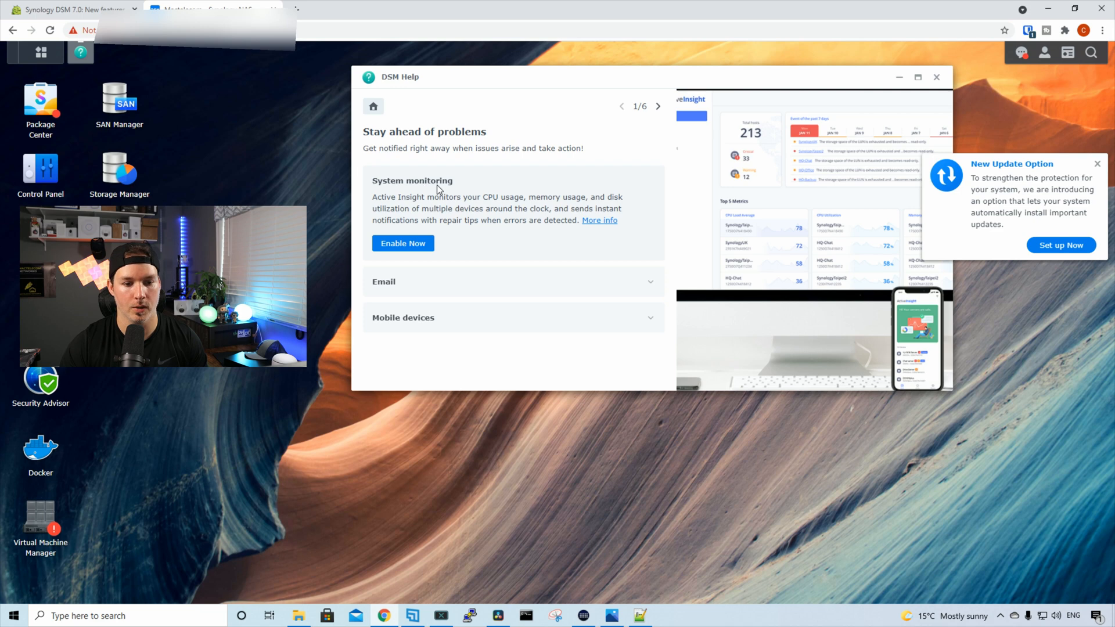
mouse_move(467, 206)
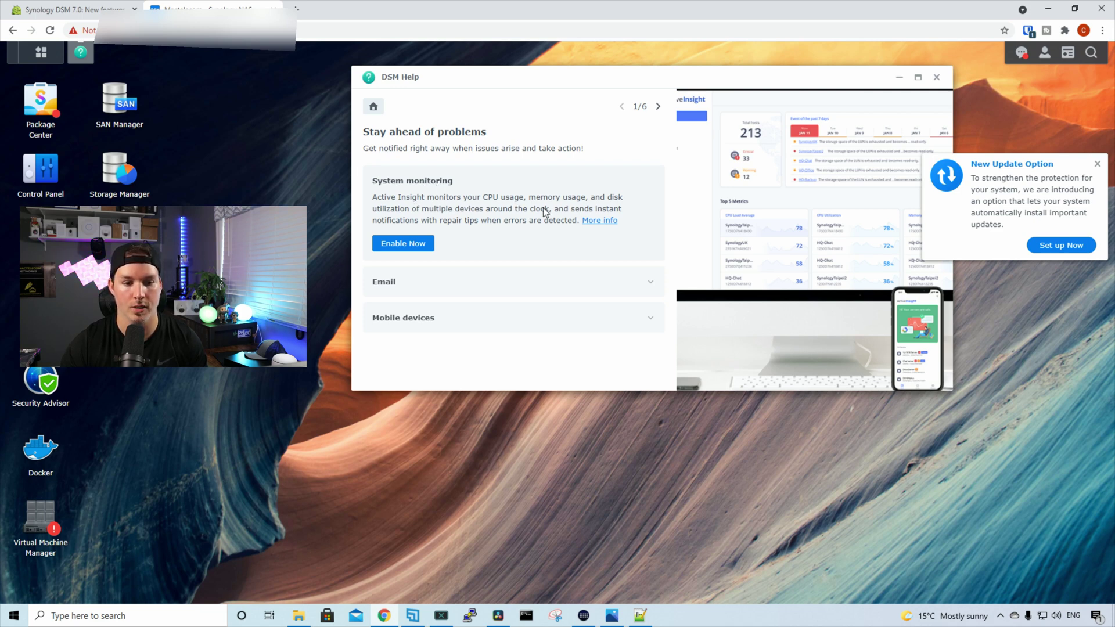
left_click(658, 105)
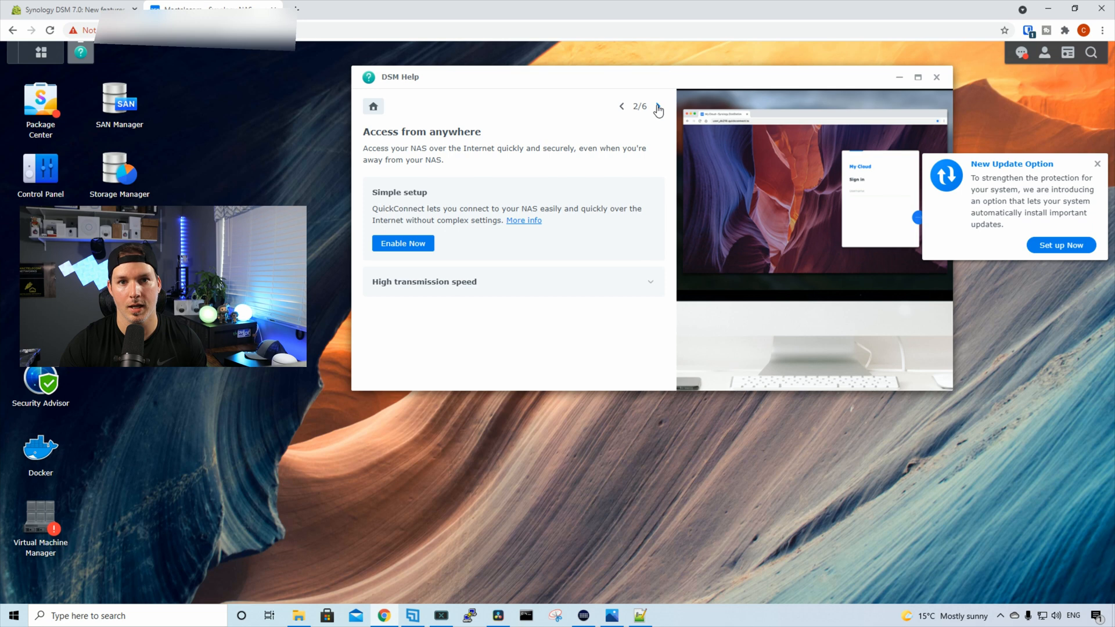
mouse_move(448, 200)
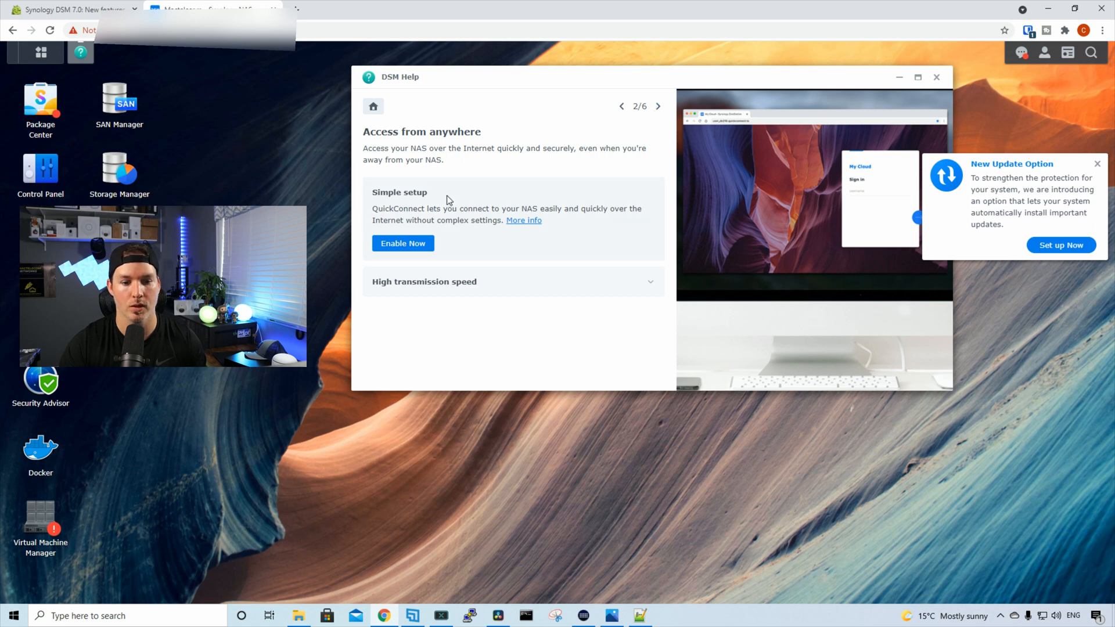
left_click(659, 106)
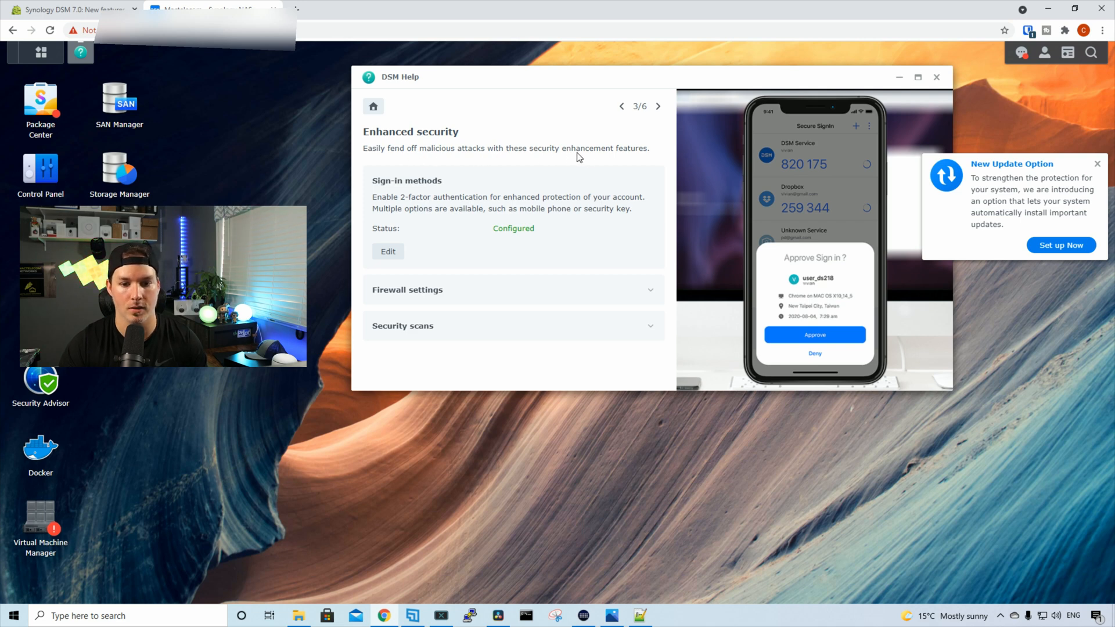
mouse_move(423, 195)
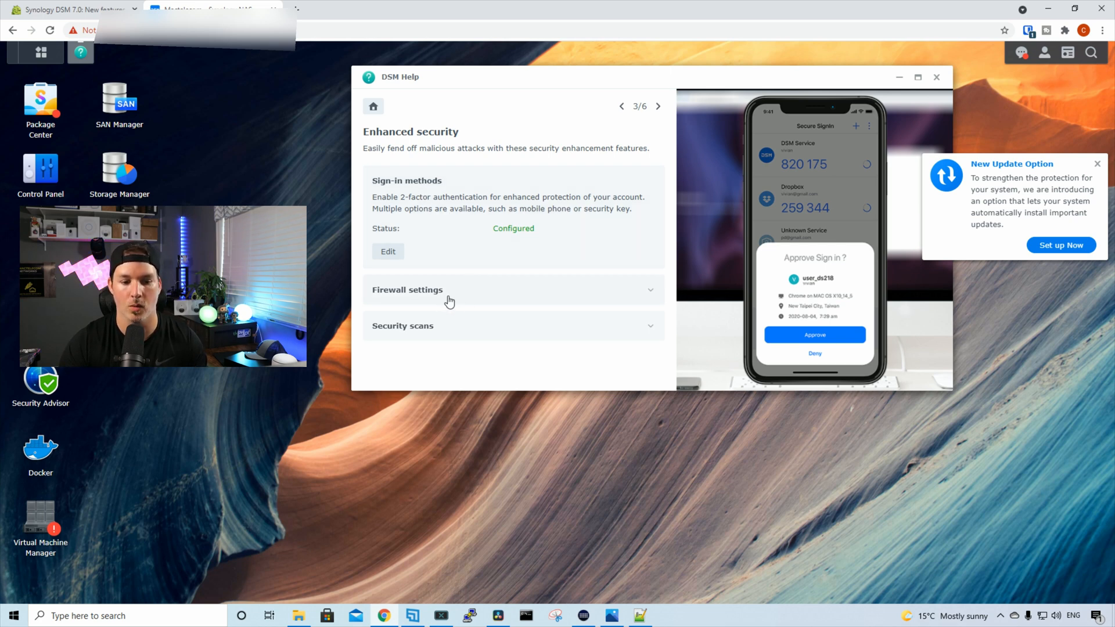
- Page through Store and manage data, Back up data and Protect your data, then close DSM Help
left_click(658, 106)
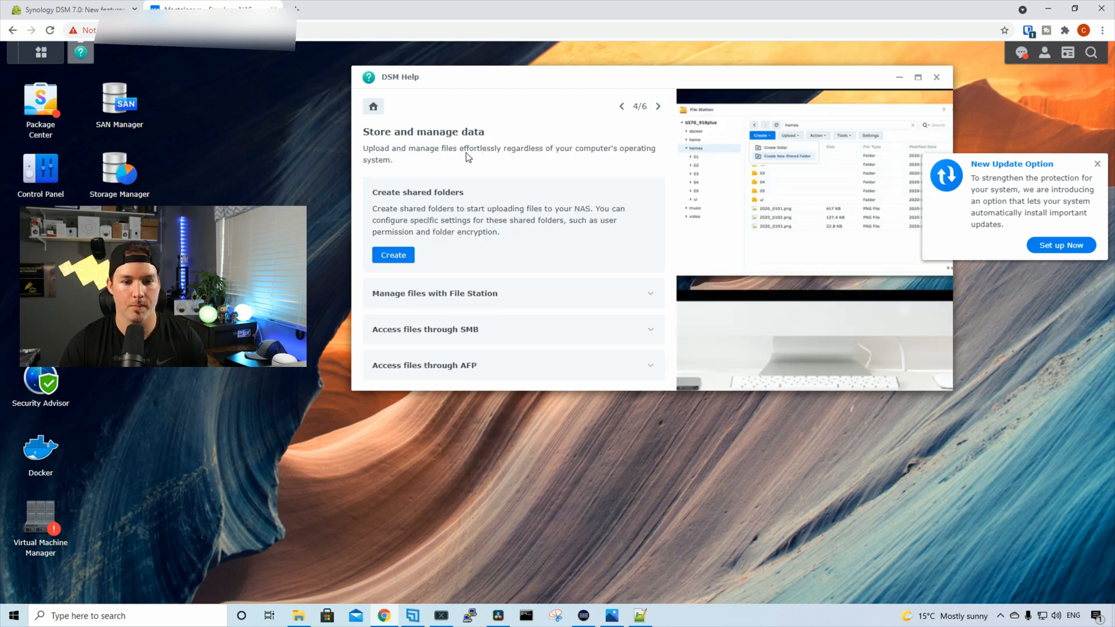
mouse_move(558, 158)
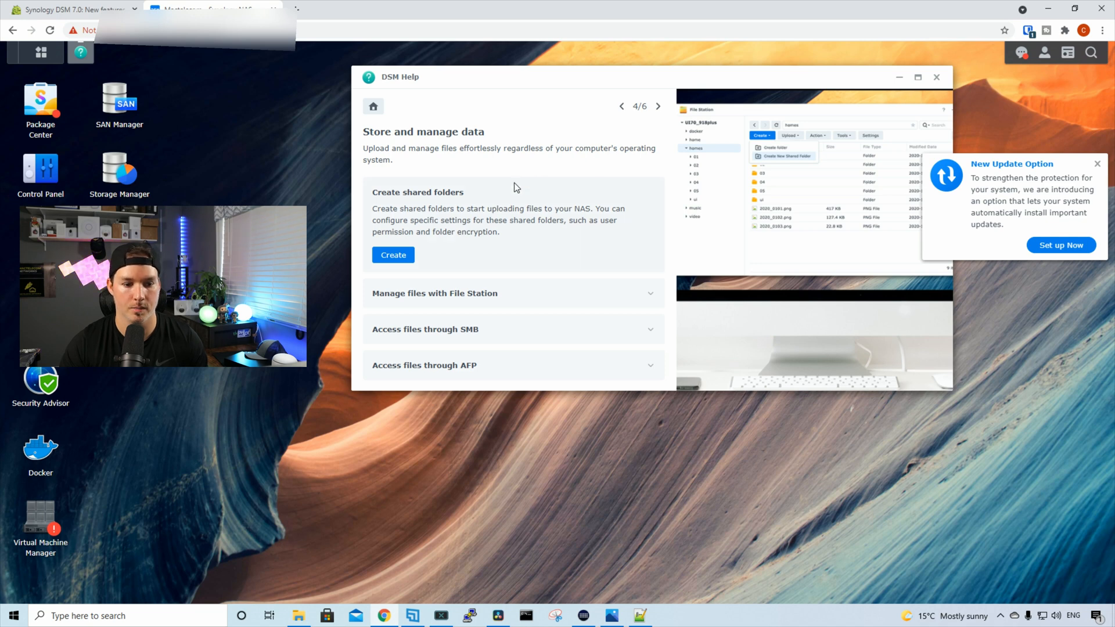
mouse_move(453, 305)
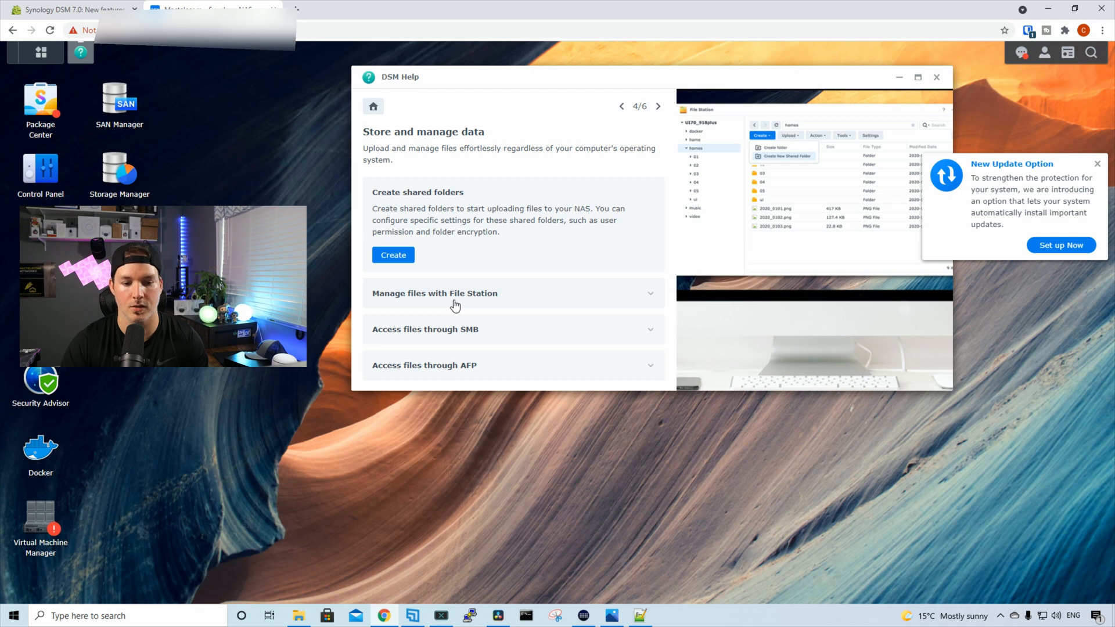
mouse_move(458, 374)
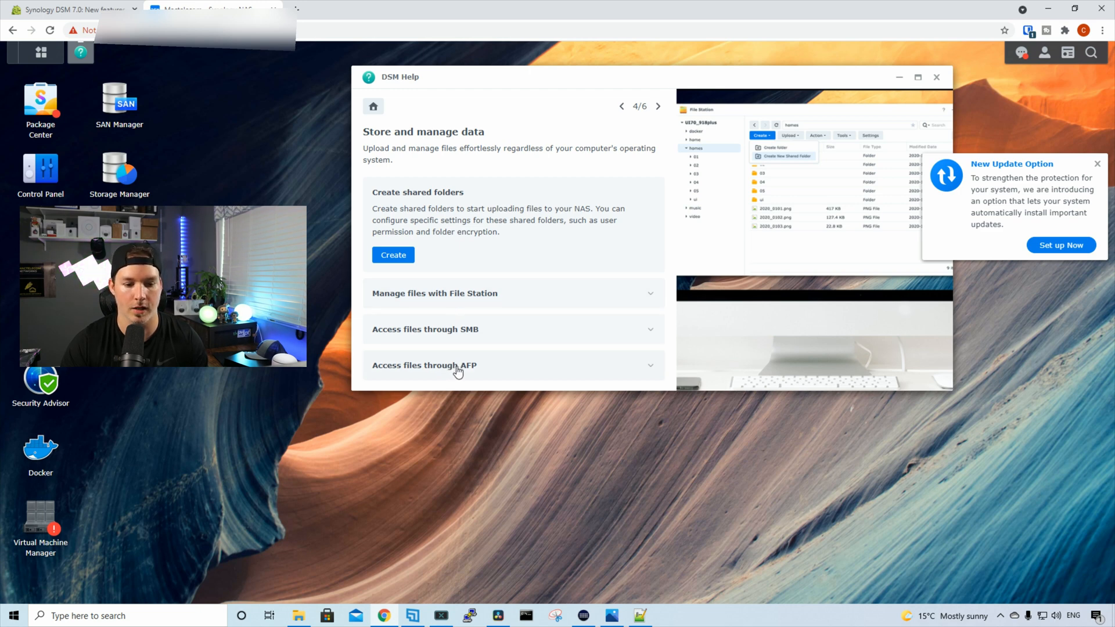
left_click(658, 106)
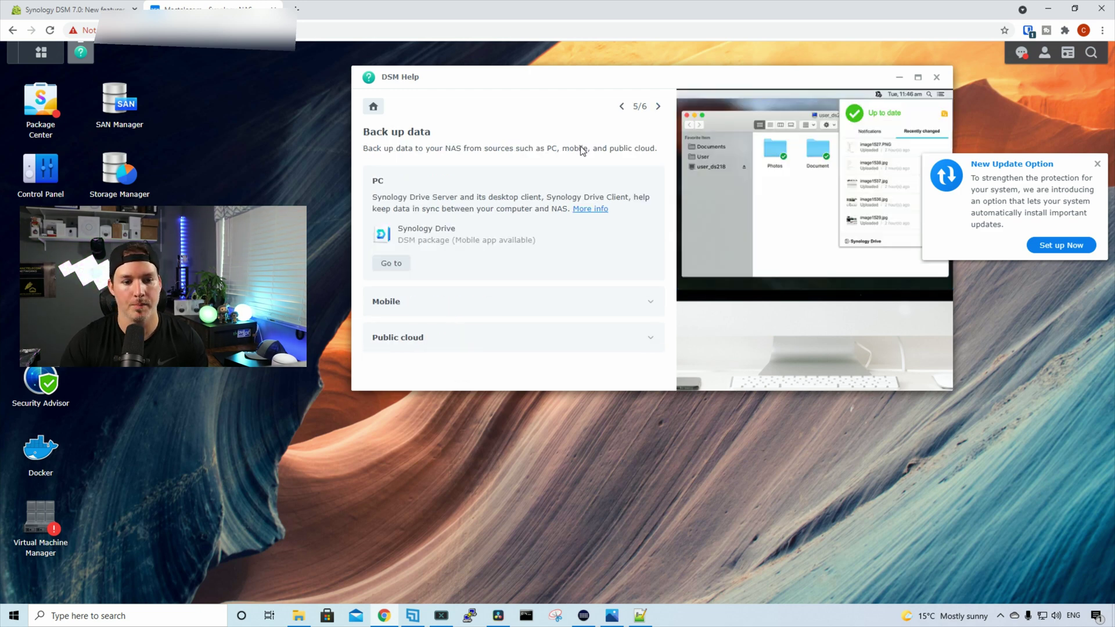
mouse_move(557, 177)
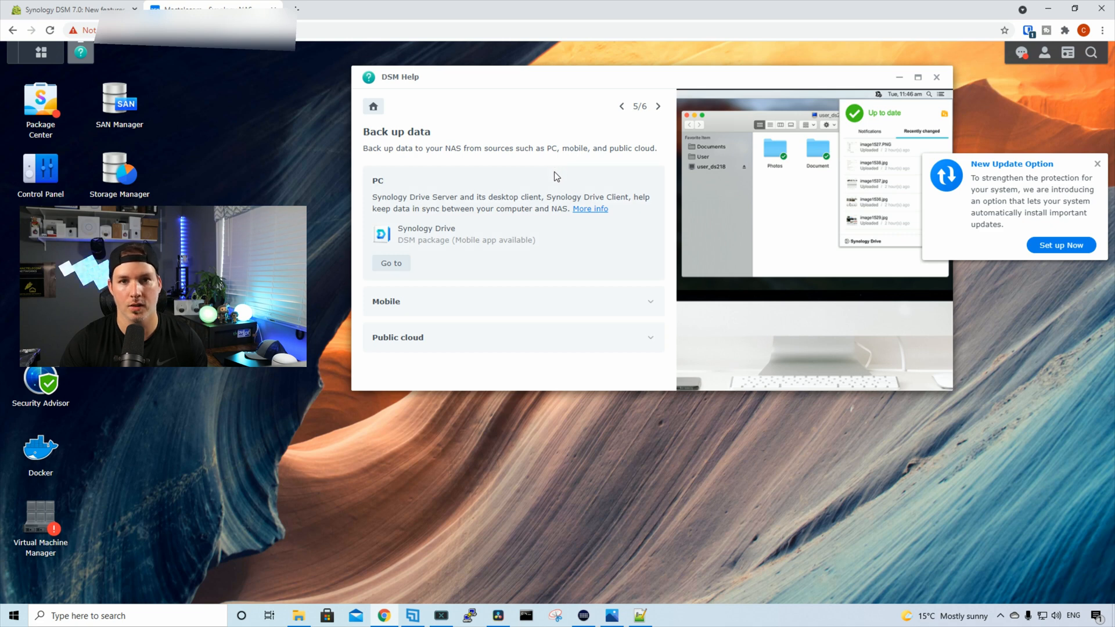
mouse_move(511, 261)
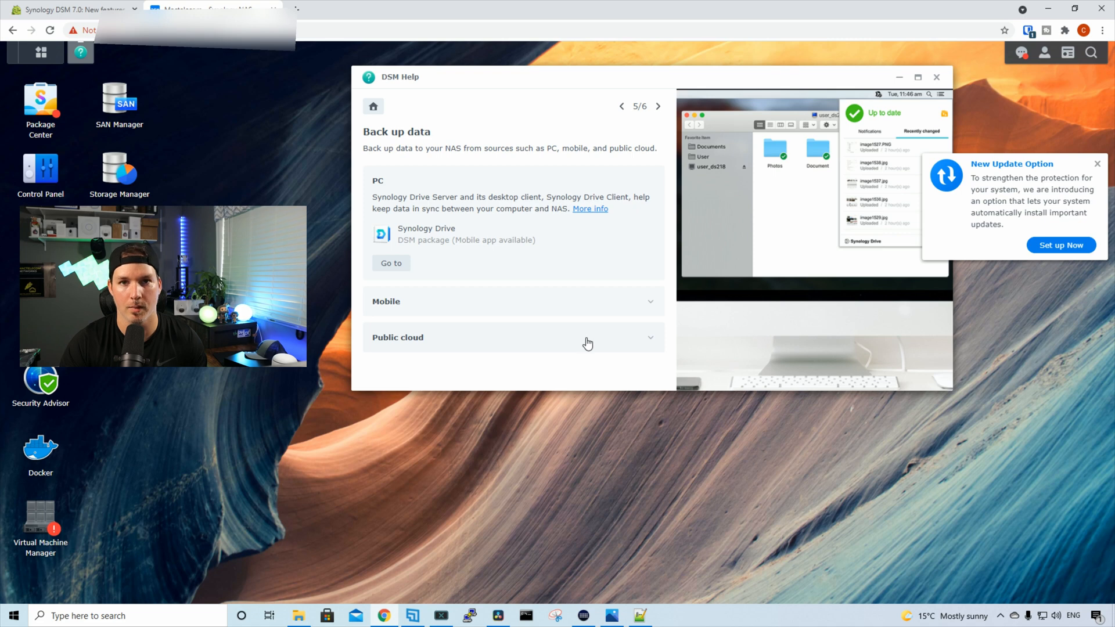
left_click(657, 106)
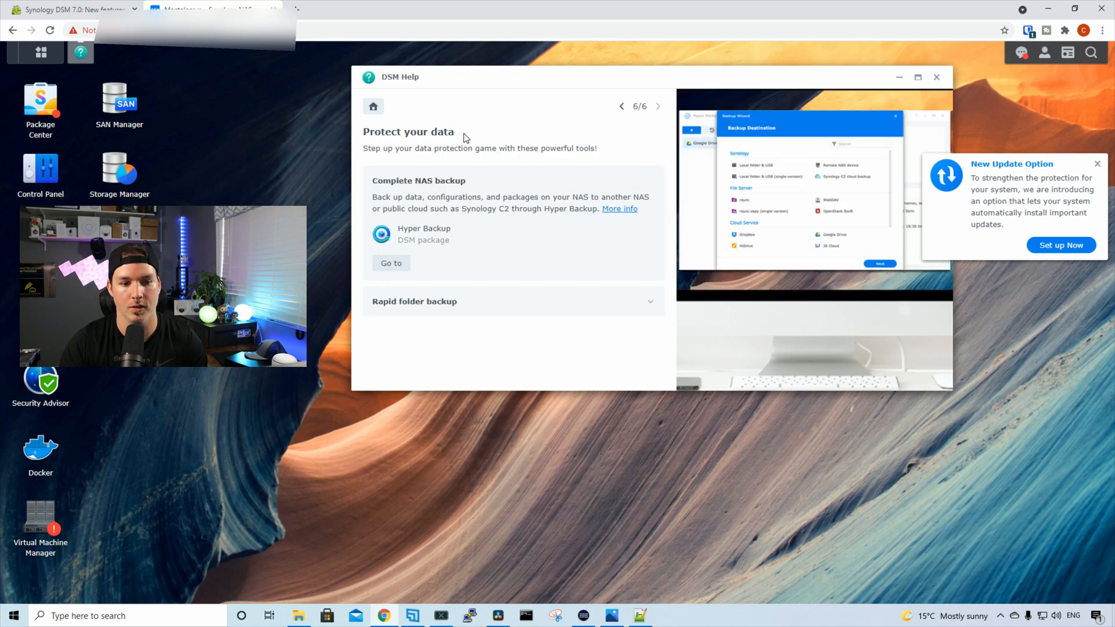
mouse_move(476, 163)
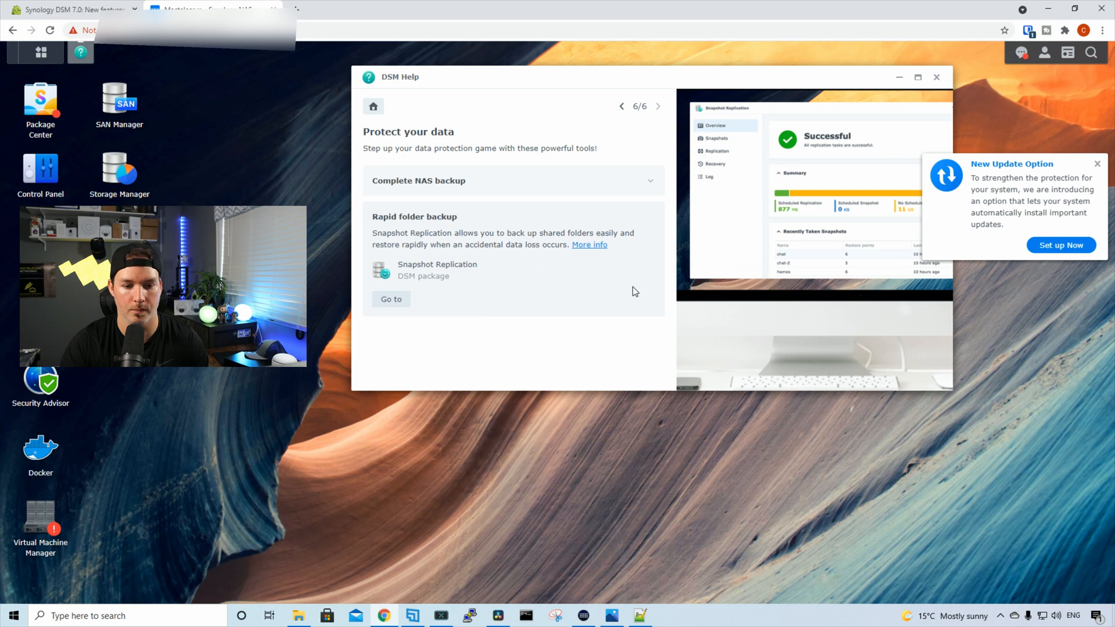
left_click(936, 77)
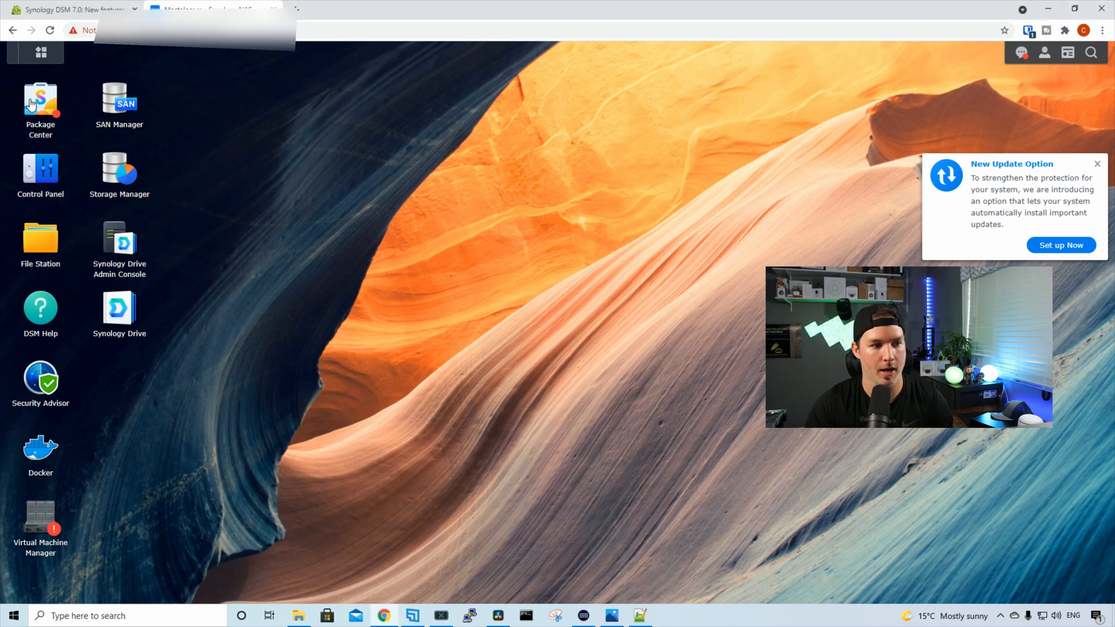
left_click(39, 53)
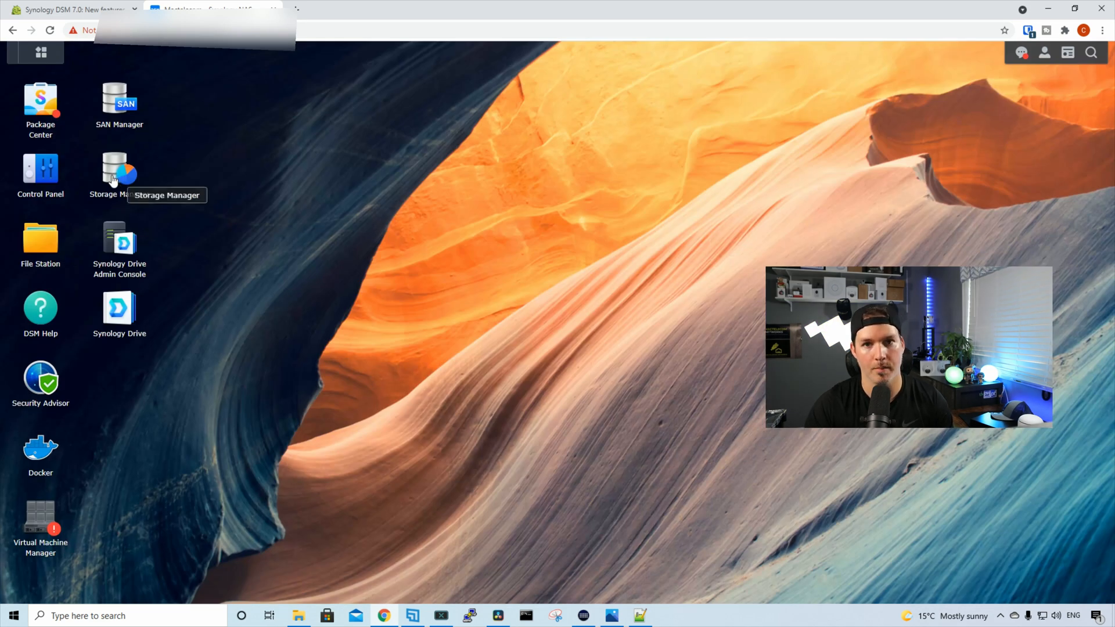
double_click(113, 168)
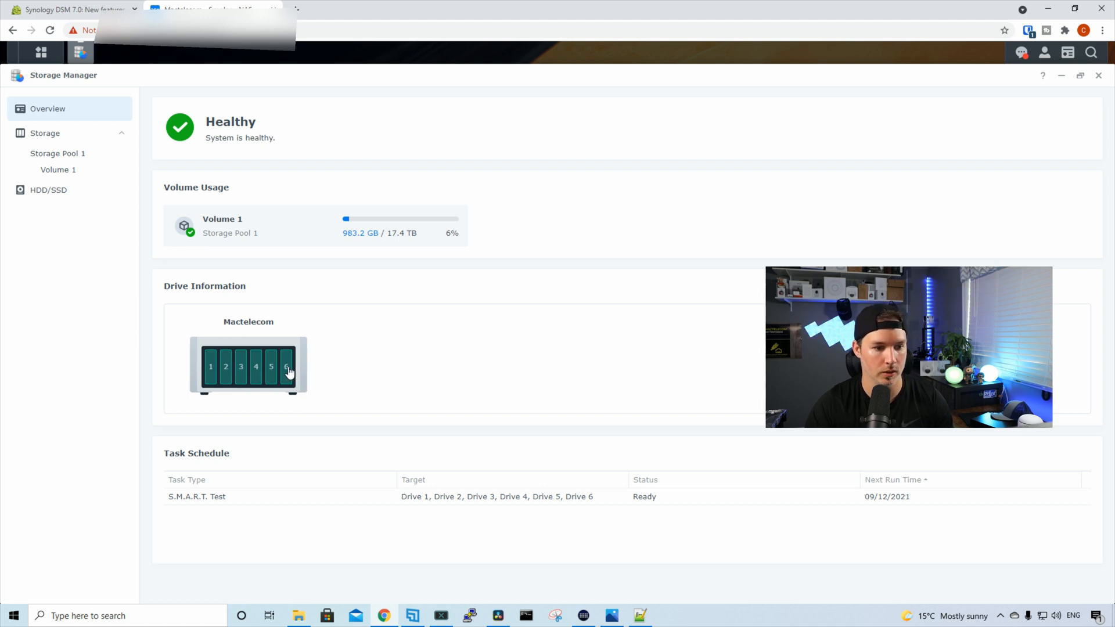
mouse_move(340, 235)
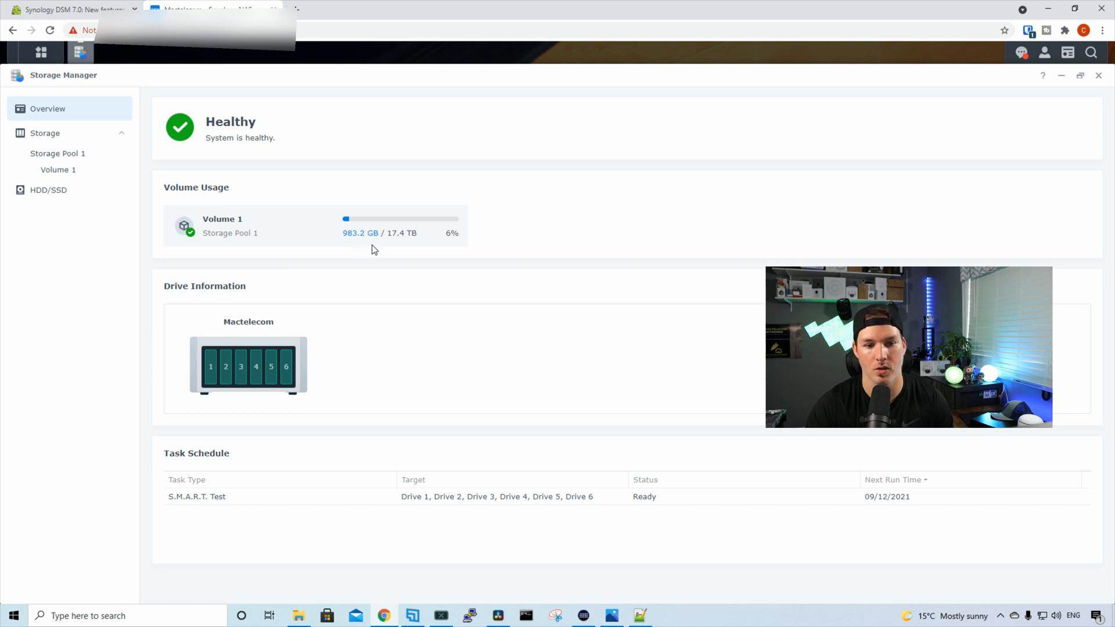
mouse_move(458, 300)
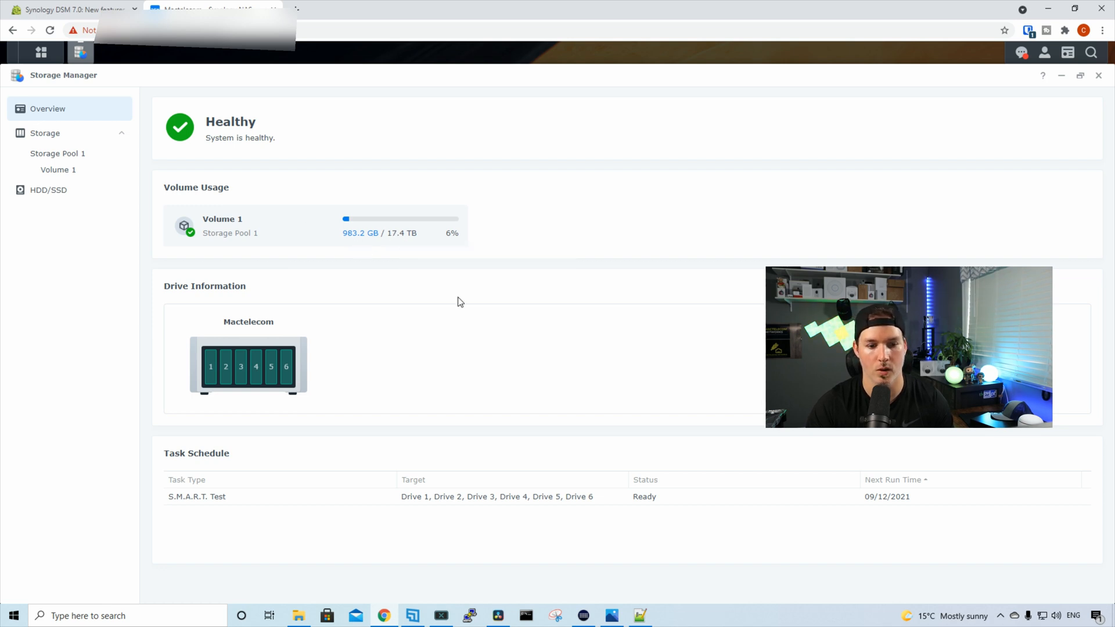
left_click(1099, 75)
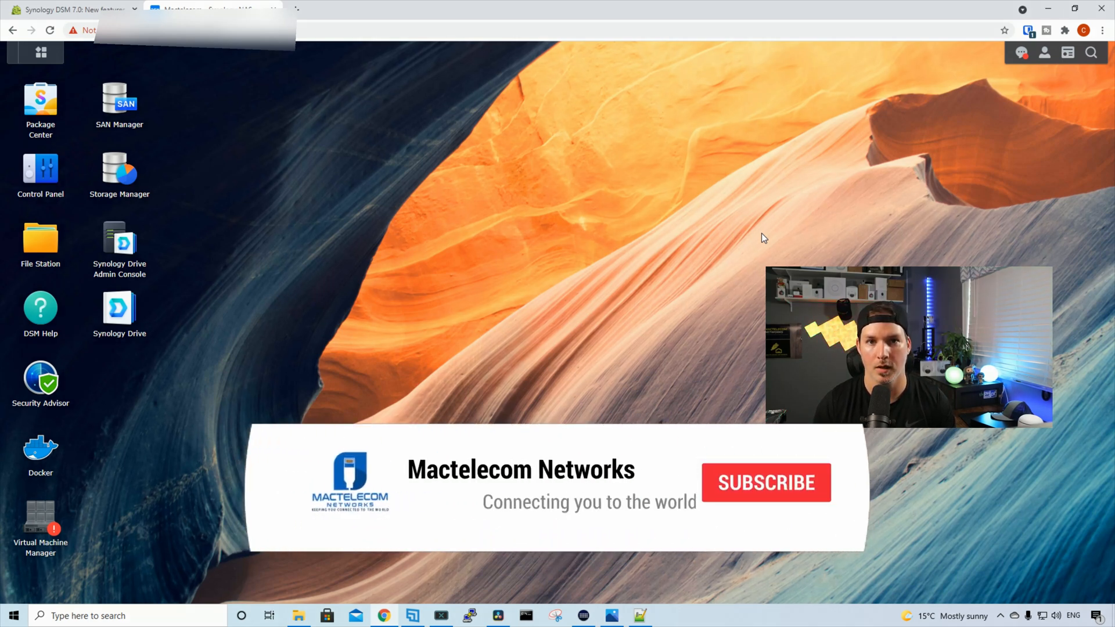
left_click(767, 482)
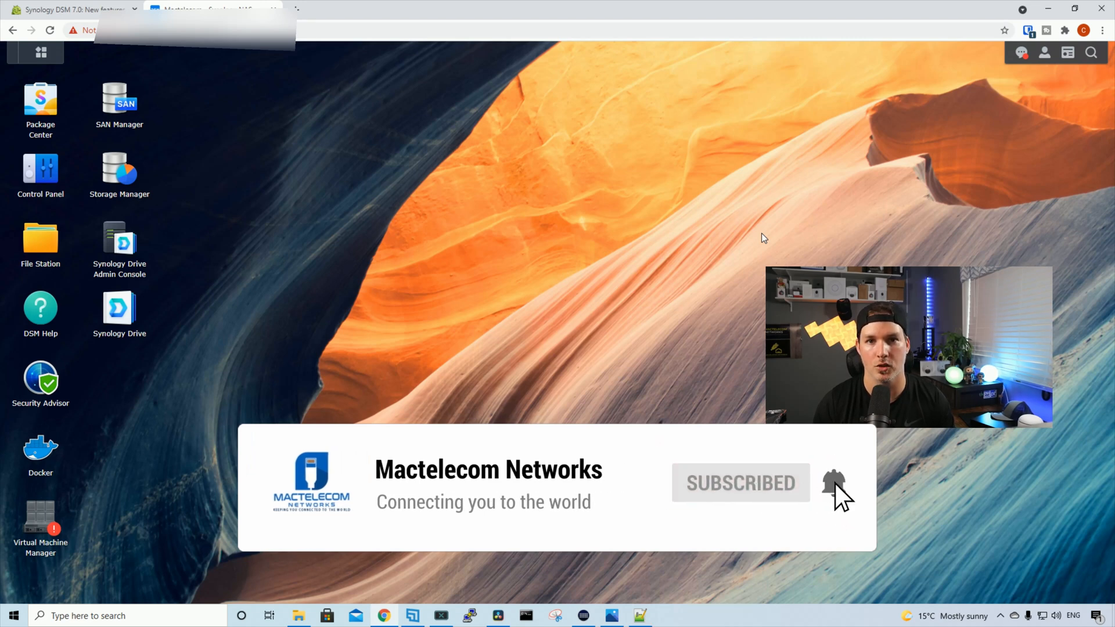